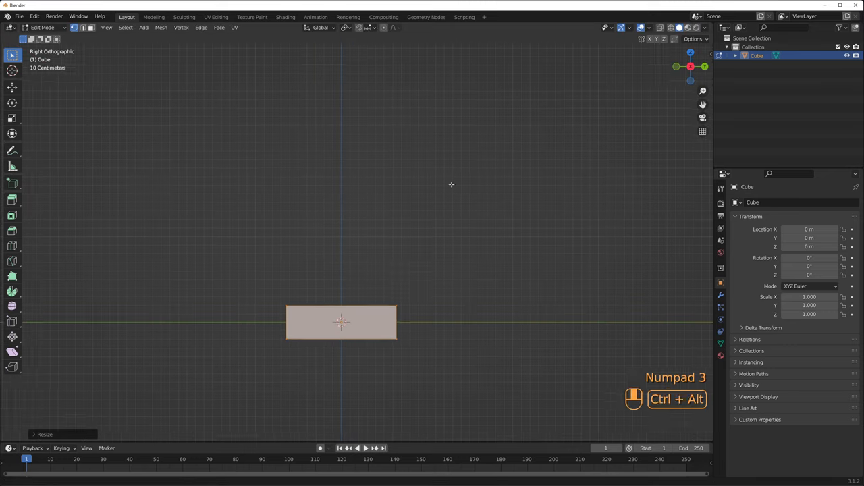
Step: Inset the cube's top, raise rim walls, and pull a leg down from the front corner
key("shift+space")
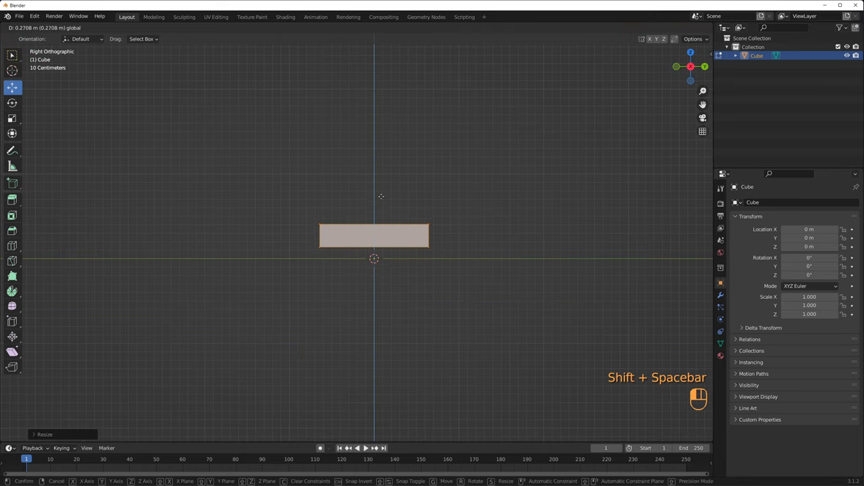
mouse_move(389, 174)
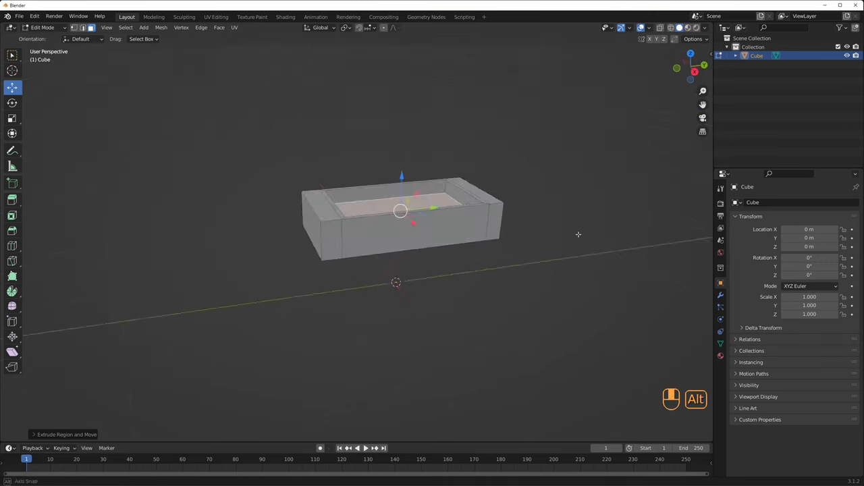
key("shift+d")
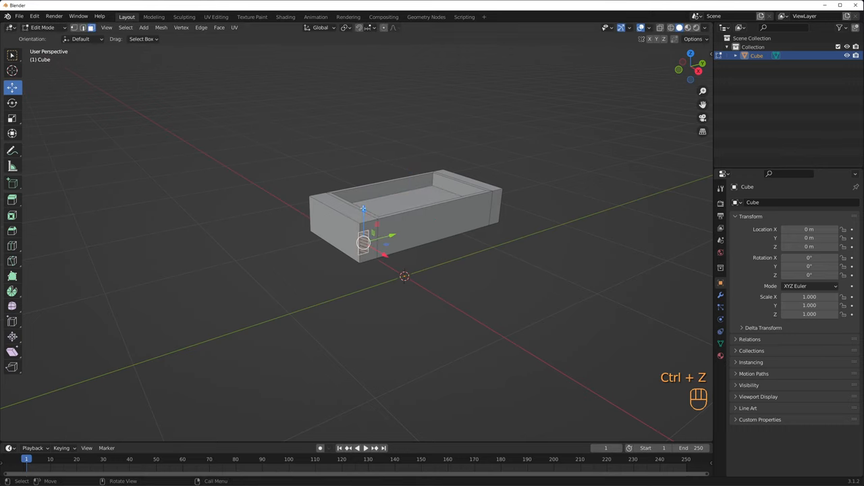
key("ctrl+z")
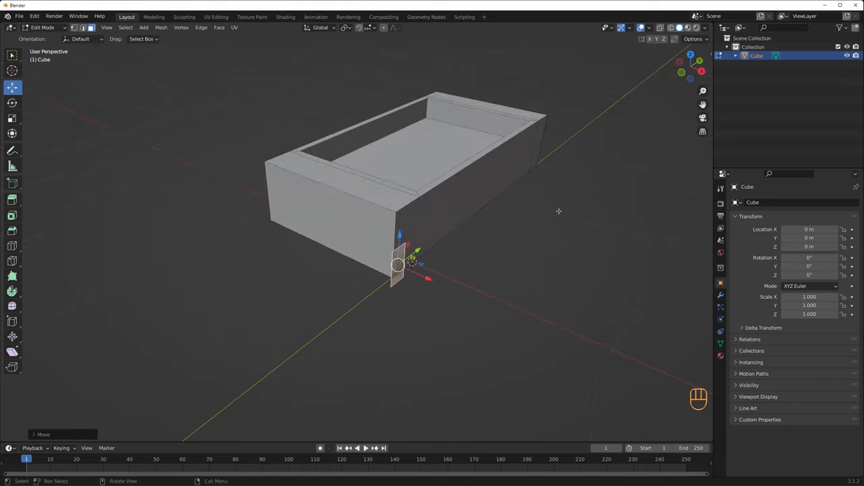
key("s")
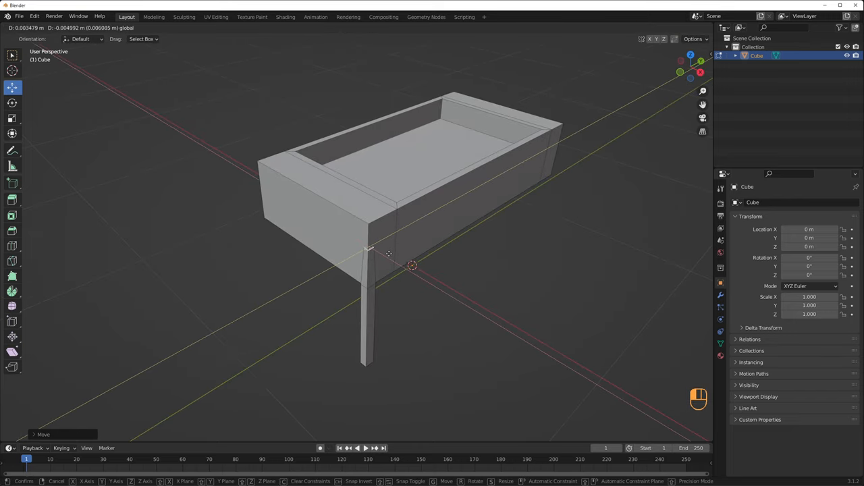
Step: Raise the tall backbox at the cabinet's rear and view the playfield from above
key("s")
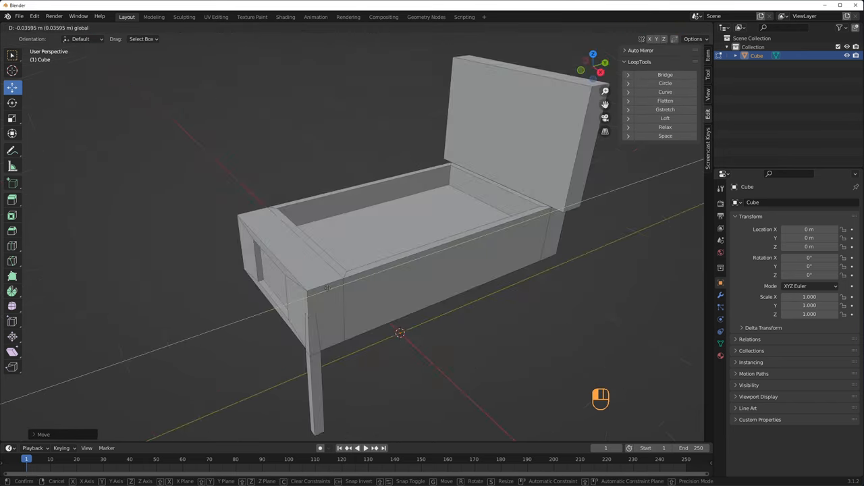
key("Tab")
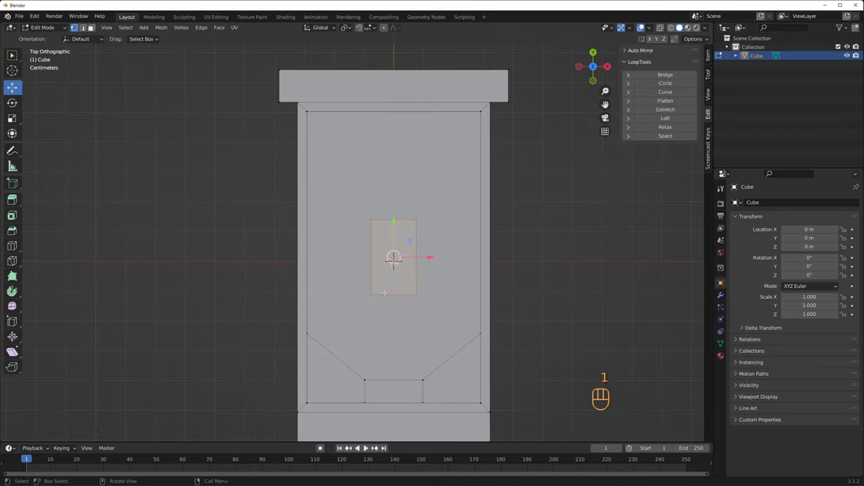
Step: Mark the long right-side lane, delete helper edges, and spin the strip into a curved guide
left_click_drag(395, 257, 431, 254)
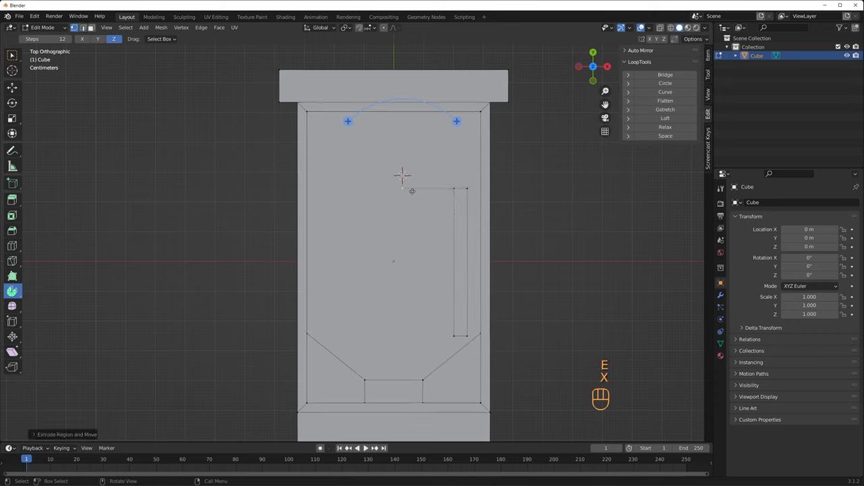
key("shift+s")
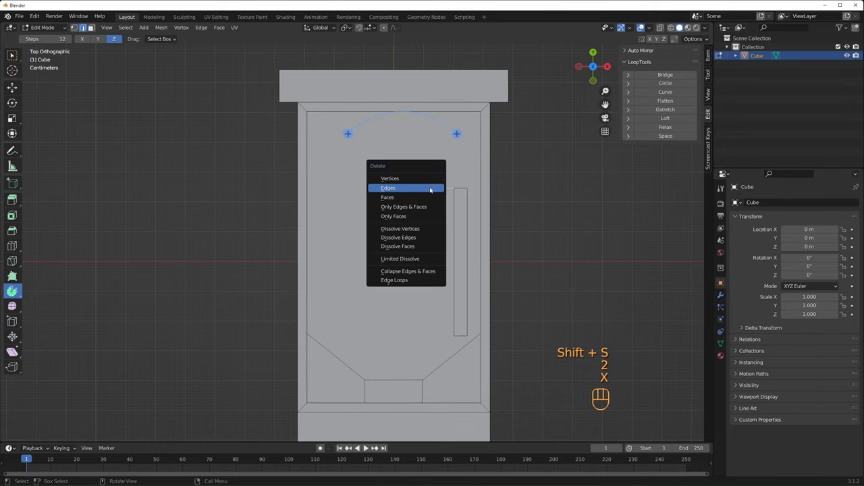
left_click(389, 188)
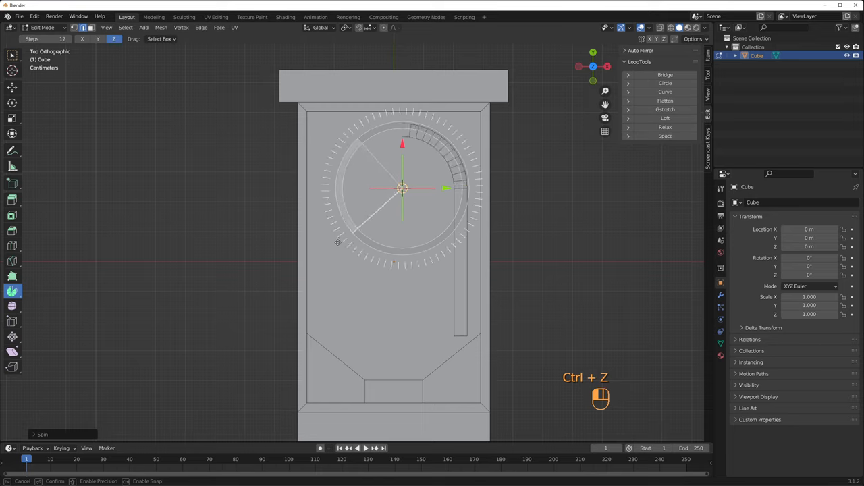
key("ctrl+z")
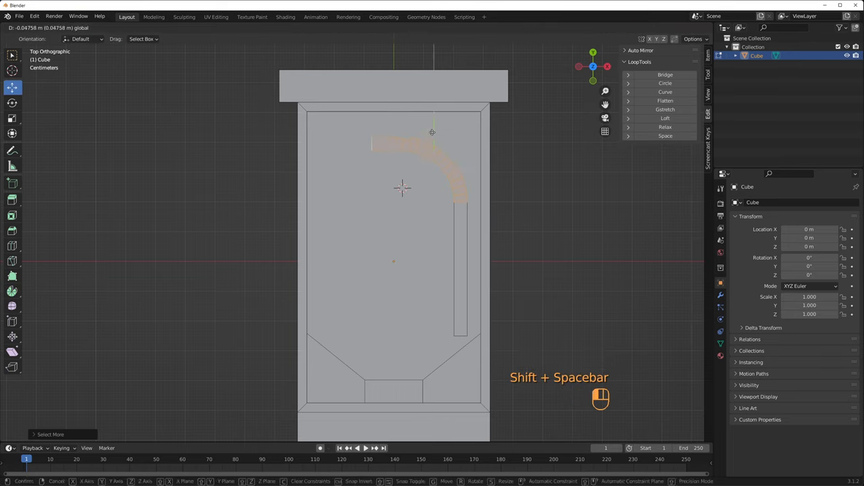
Step: Duplicate pieces into the upper-left curved guide, slingshot triangles and three round bumpers
key("shift+d")
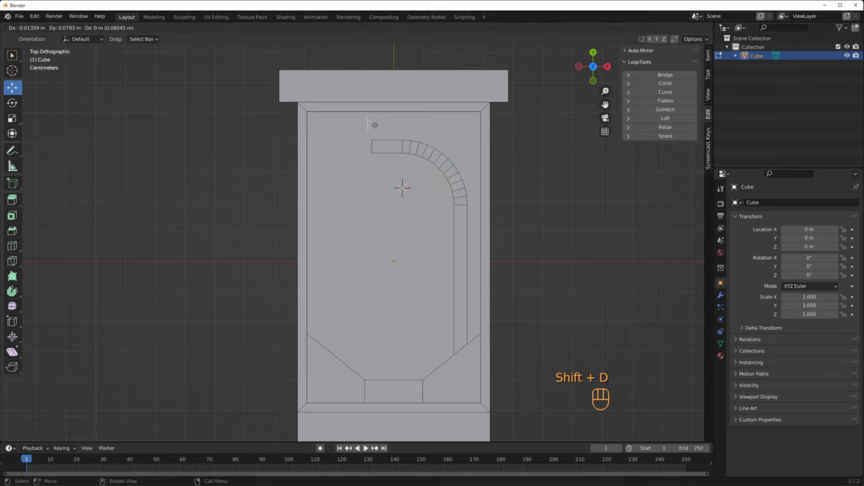
key("shift+d")
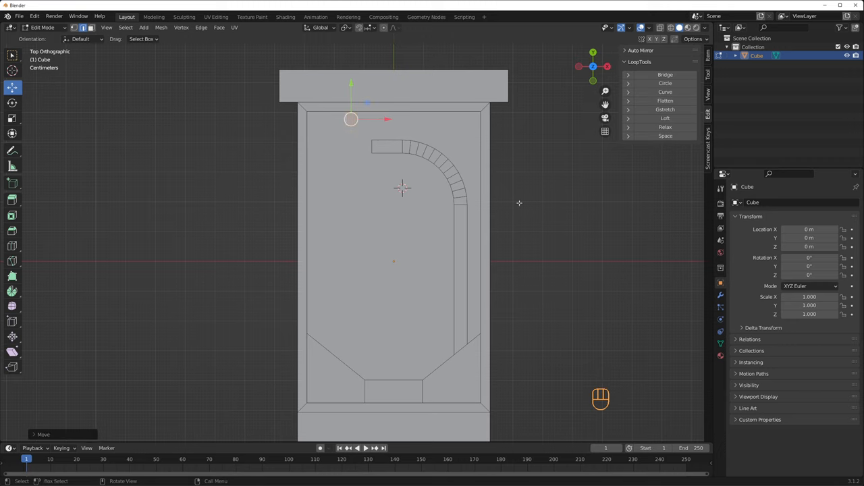
key("shift+s")
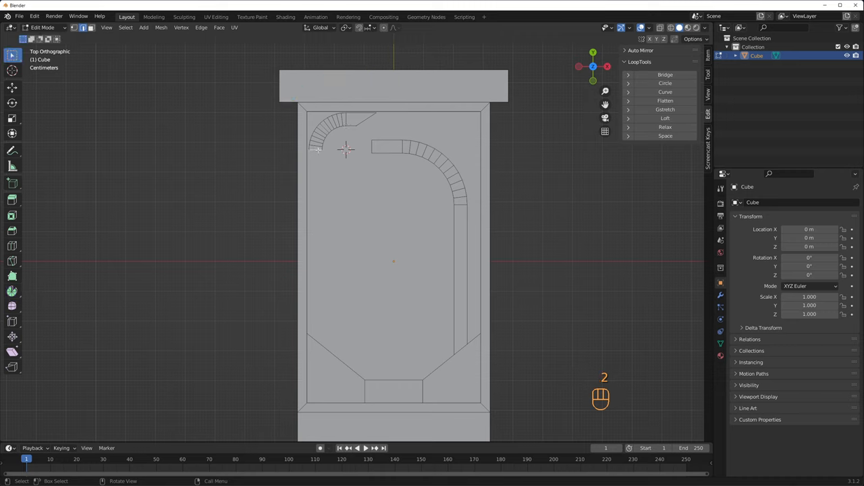
key("shift+d")
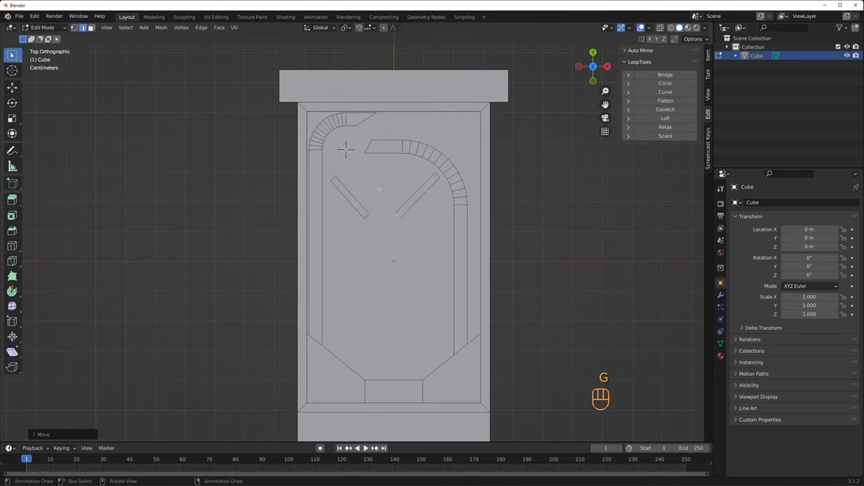
key("shift+d")
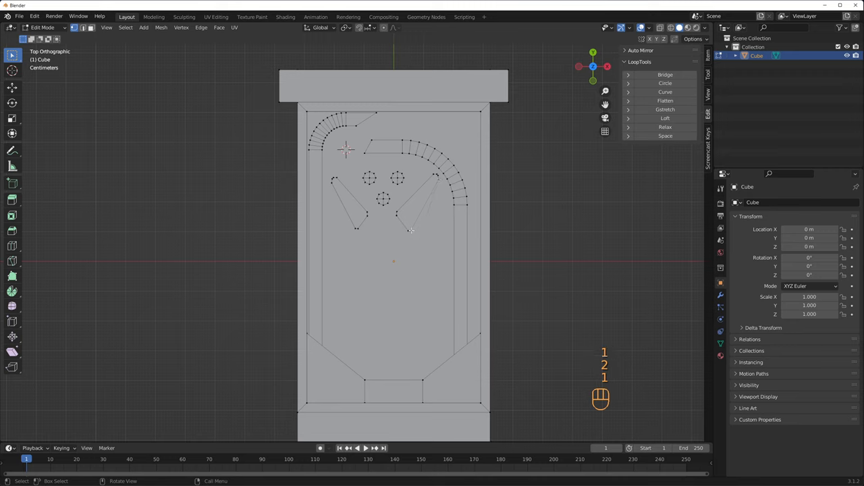
Step: Extrude and duplicate the lower inlane guides and flipper-area pieces into position
key("e")
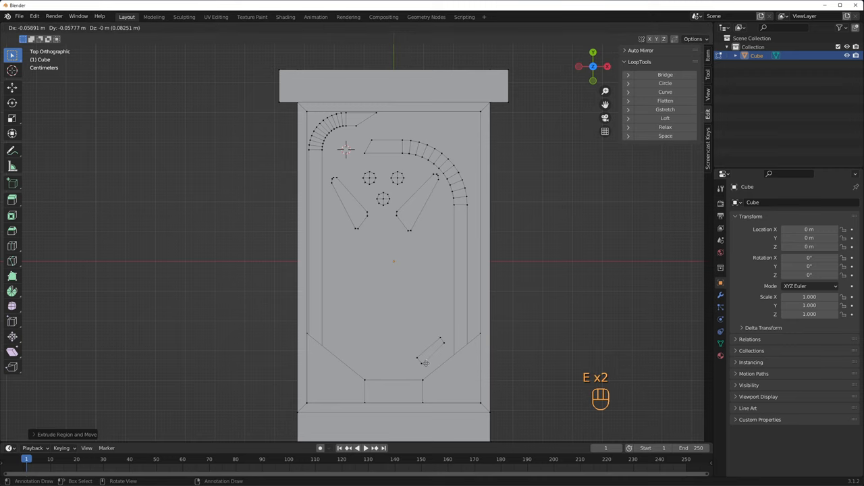
key("shift+d")
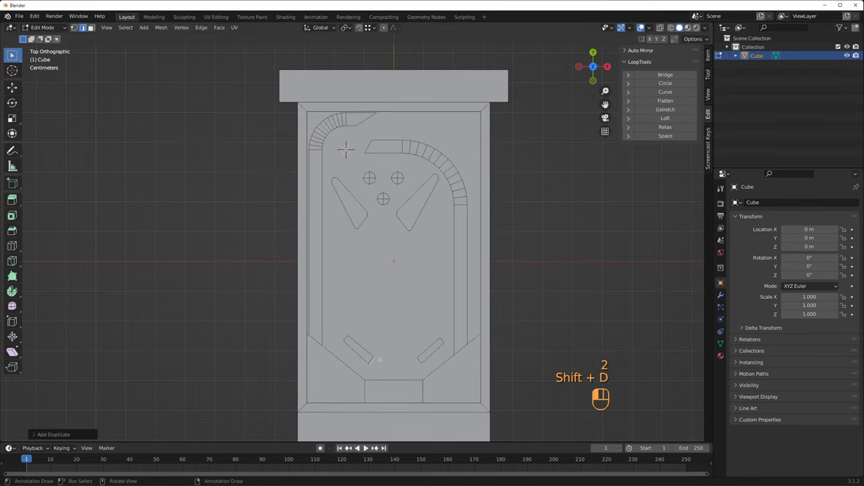
key("ctrl+r")
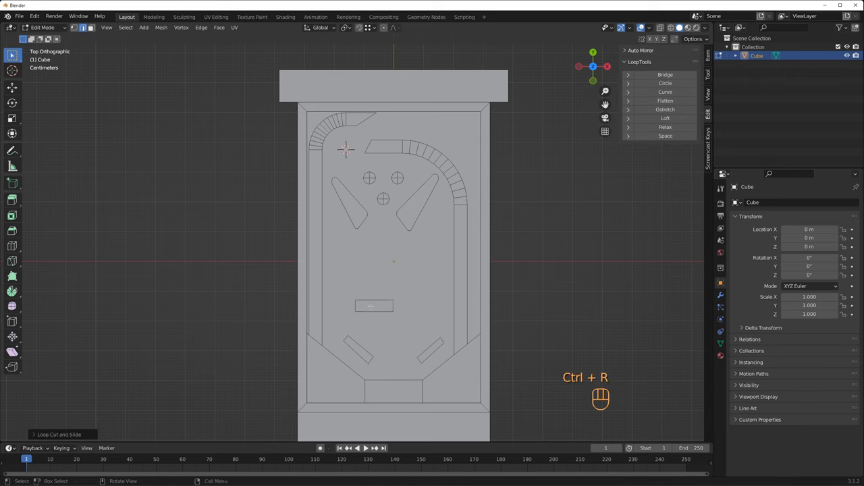
key("shift+ctrl+b")
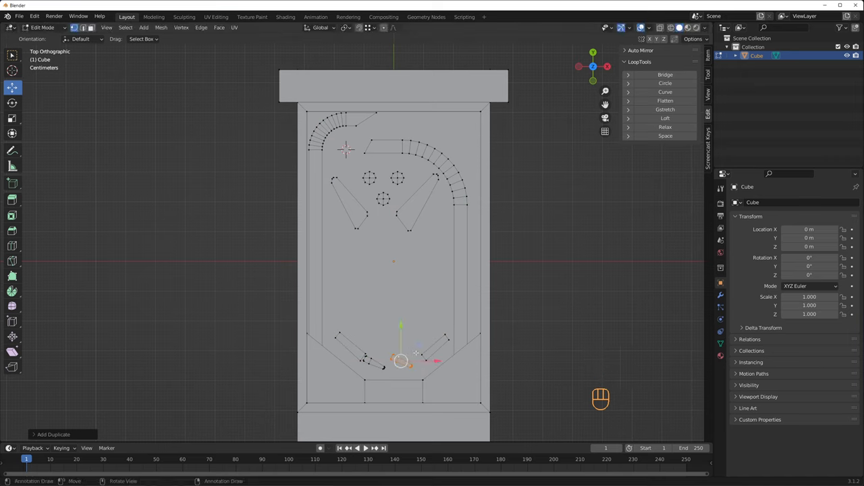
key("g")
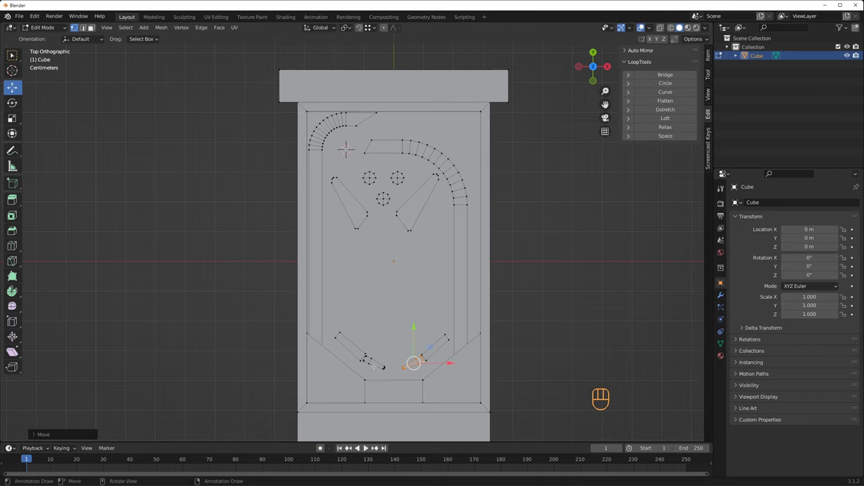
key("shift+d")
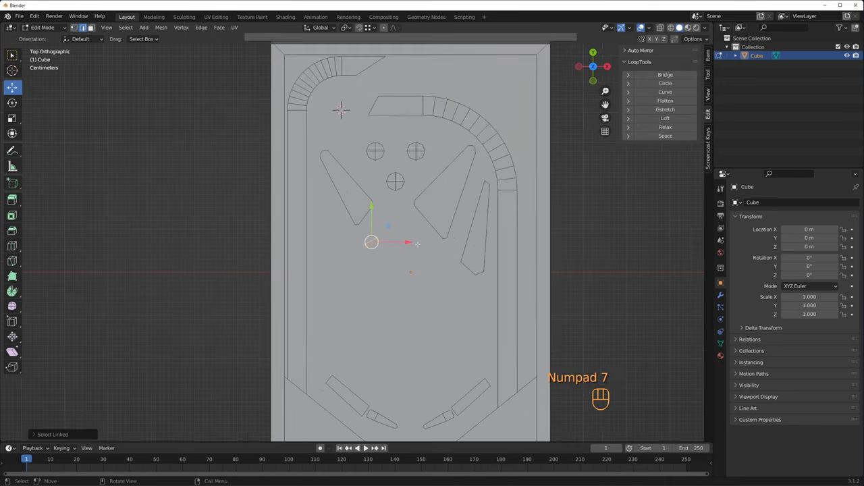
Step: Place a small post, duplicate the long side guide, and extrude all outlines up into walls
key("g")
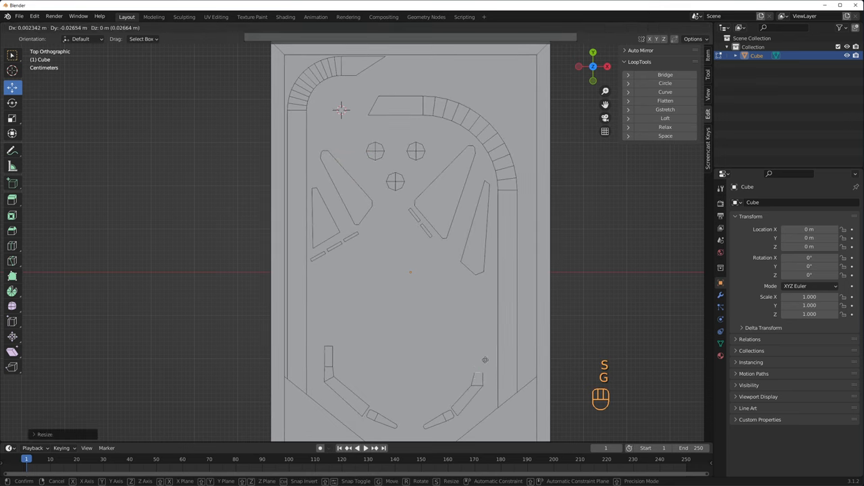
key("shift+d")
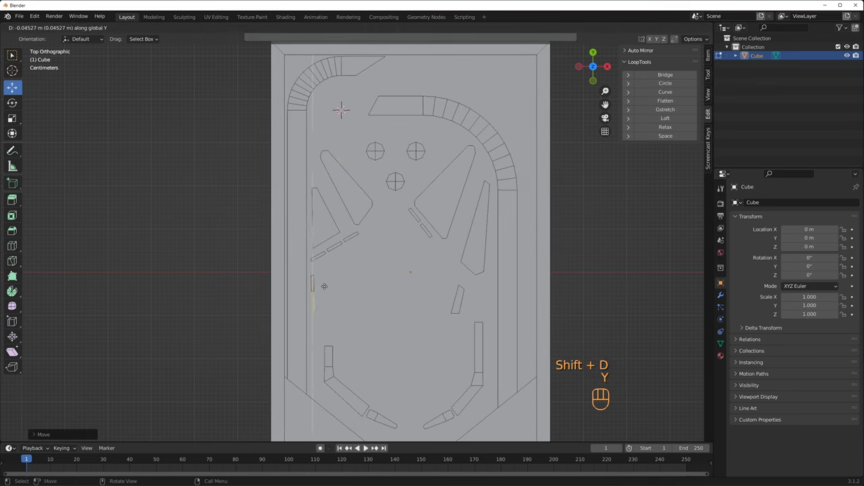
key("g")
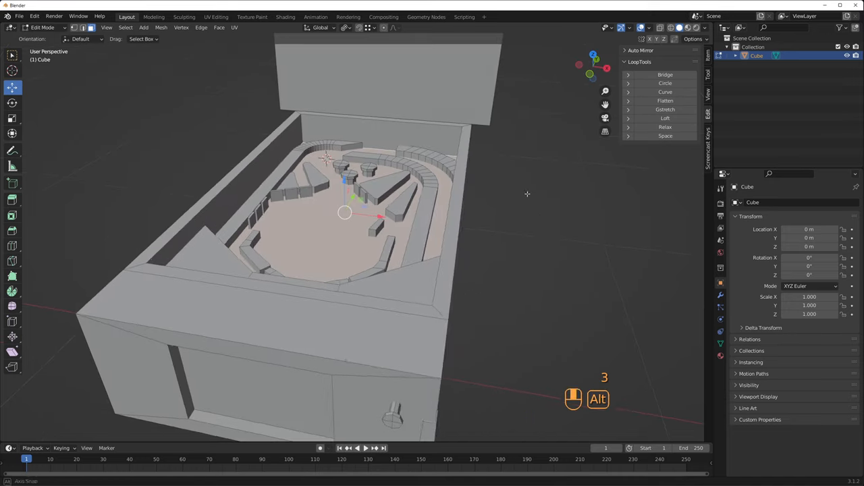
Step: Duplicate round posts, raise them into cylinders, and bridge two faces into a connecting wall
key("shift+d")
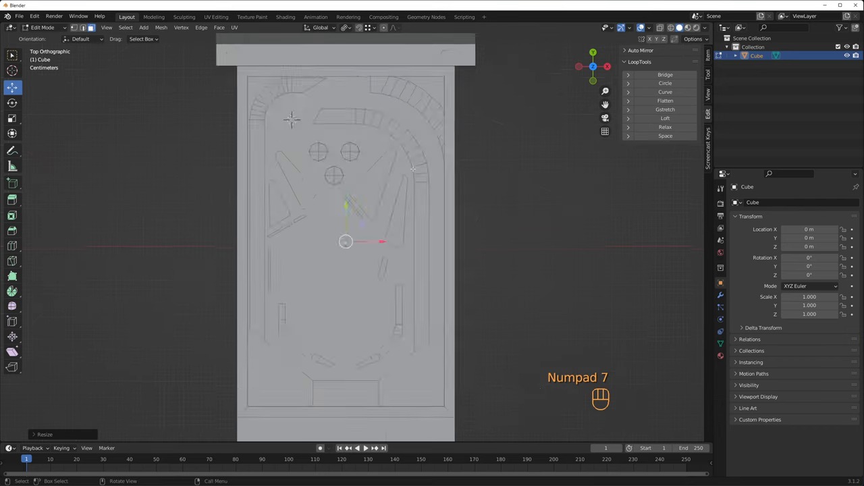
key("shift+d")
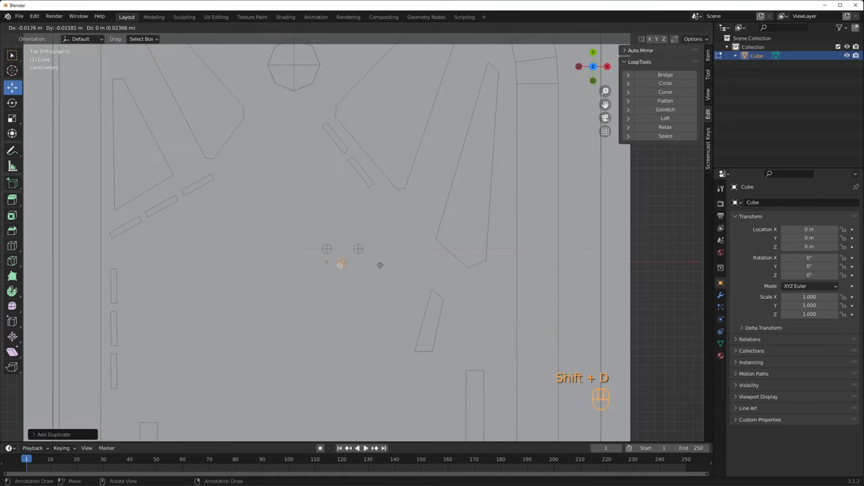
key("e")
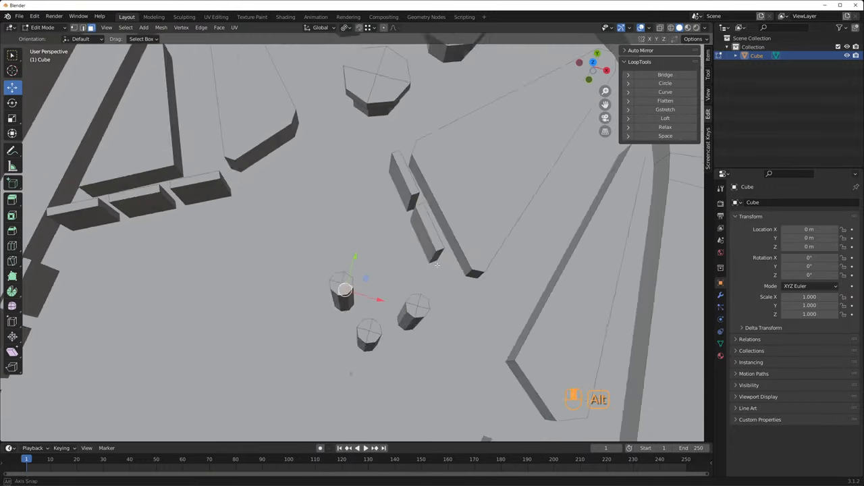
key("s")
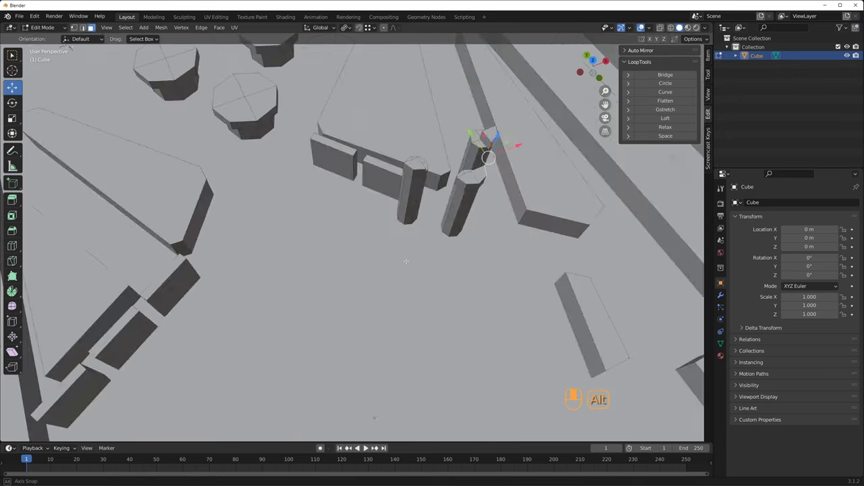
key("s")
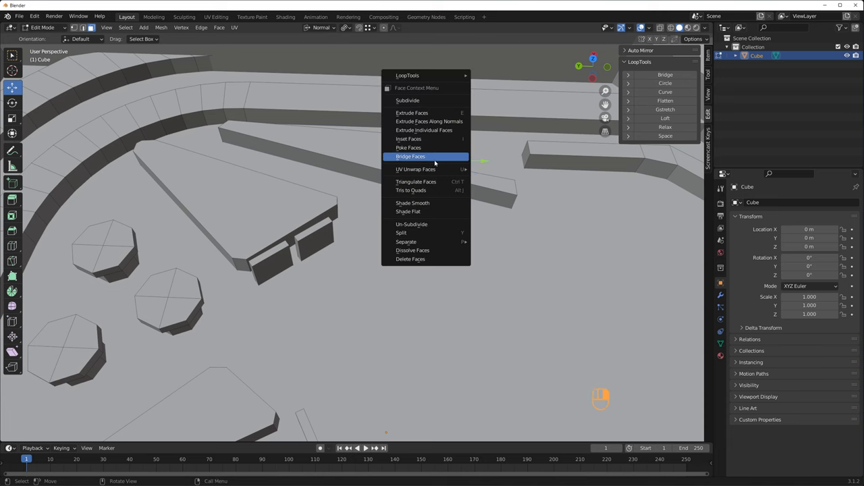
left_click(411, 157)
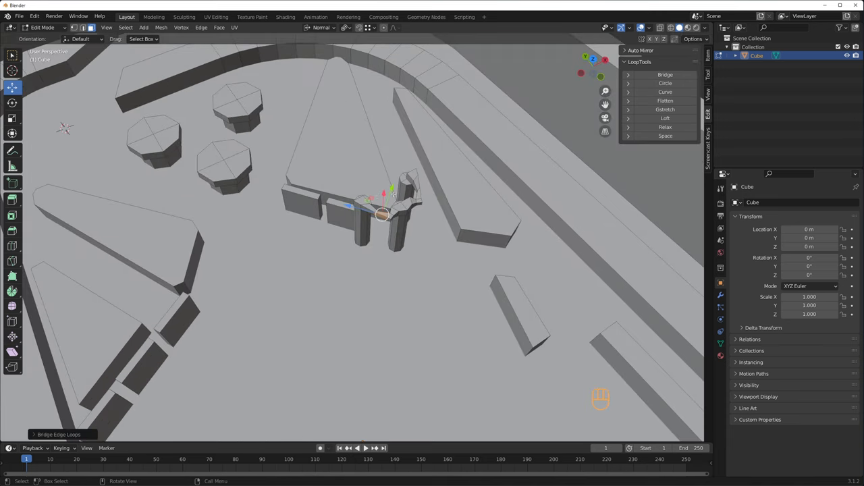
Step: Add a Bezier curve and separate the rail segment from the cabinet into Cube.001
key("shift+a")
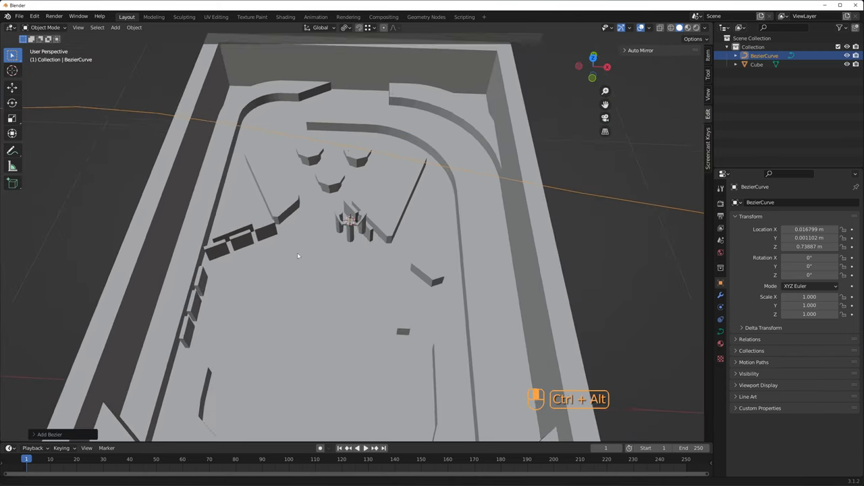
key("Tab")
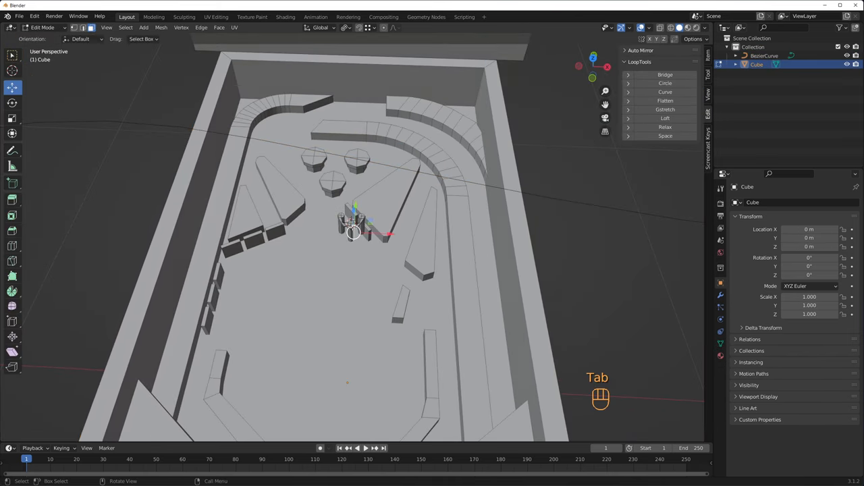
key("p")
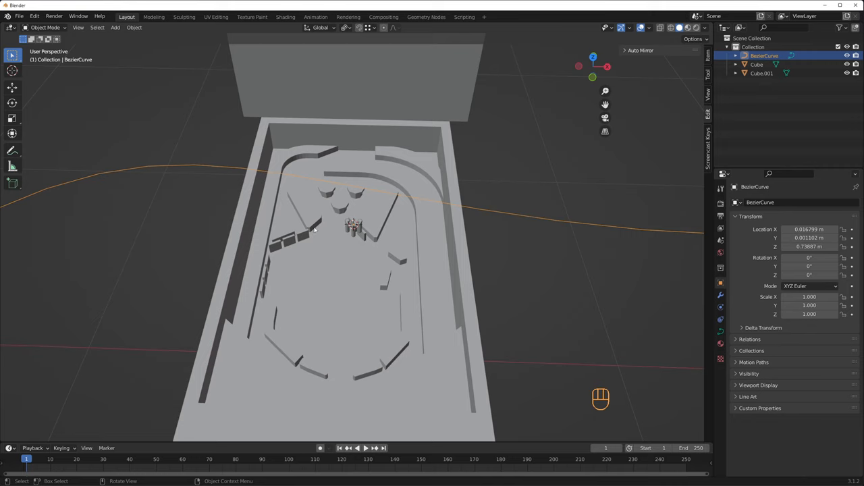
Step: Add an Array set to Fit Curve and a Curve modifier, both using BezierCurve, on the rail
left_click(762, 73)
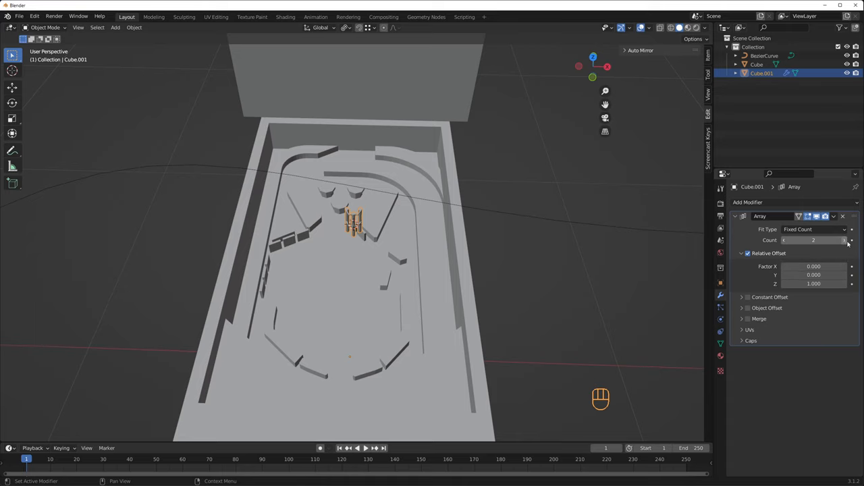
left_click(813, 229)
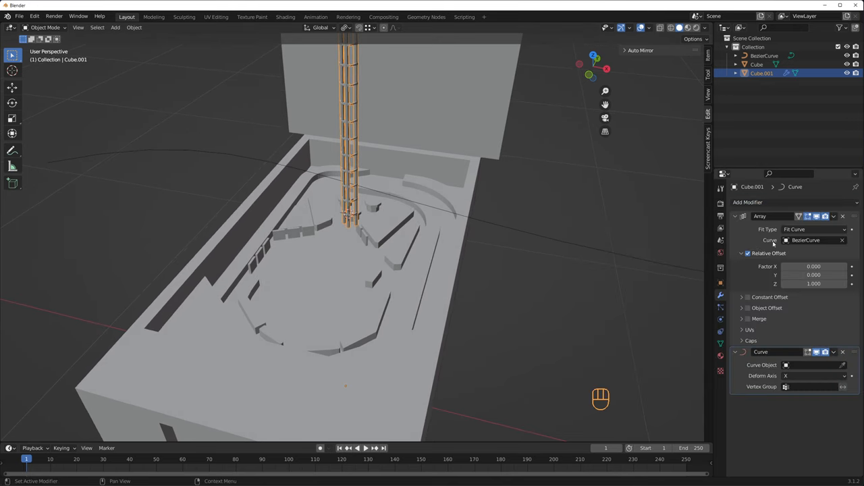
left_click(810, 365)
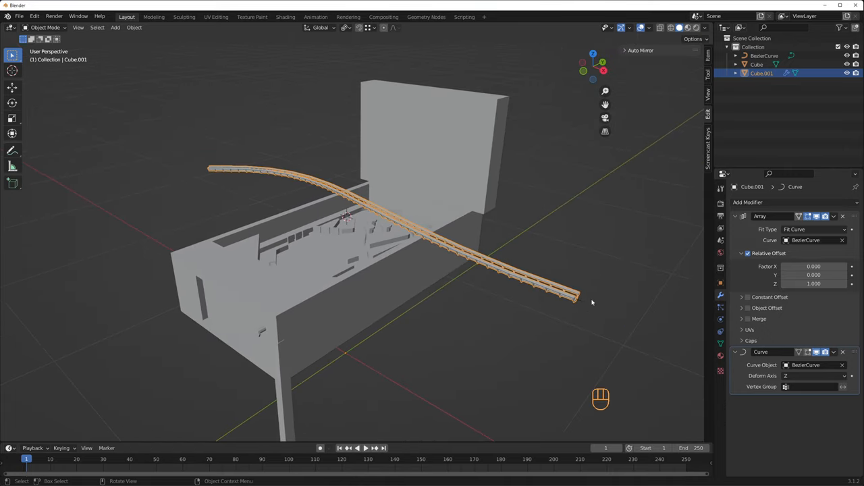
key("Tab")
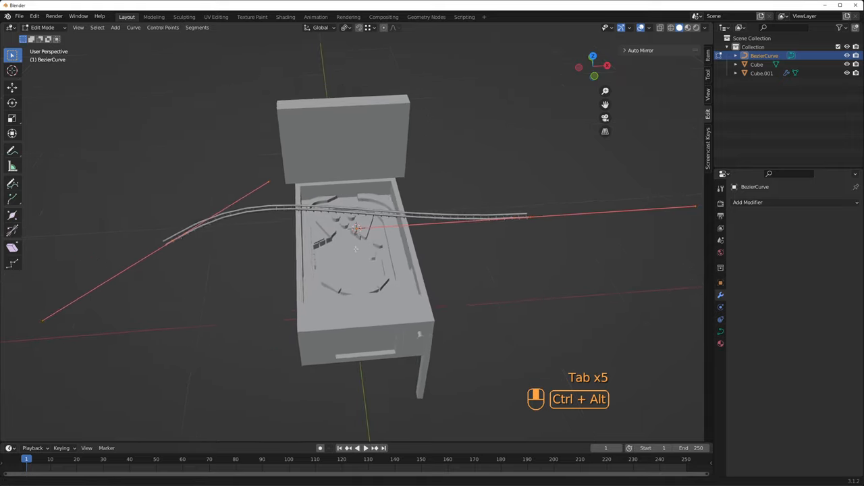
Step: Move the curve's control points so the rail arcs around the playfield loop
key("g")
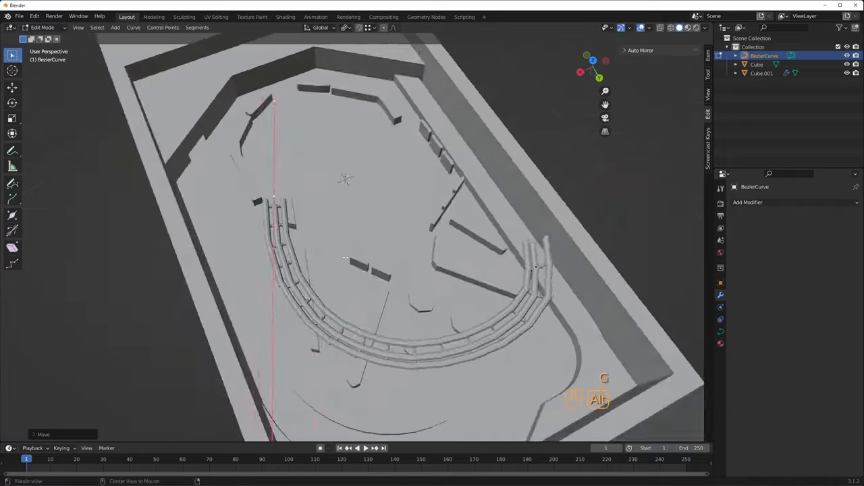
left_click_drag(338, 236, 351, 304)
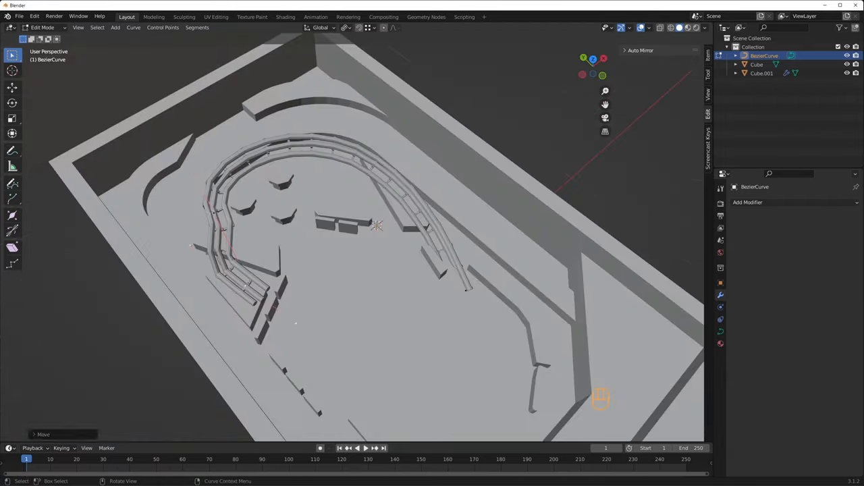
key("Tab")
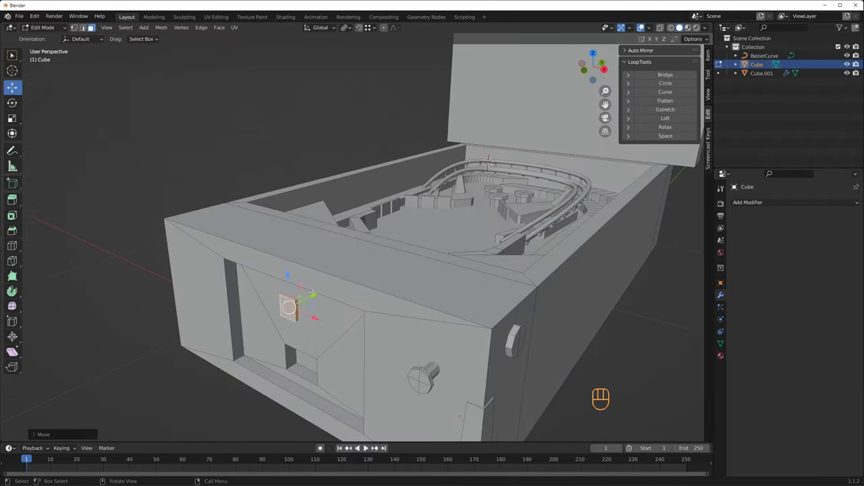
key("e")
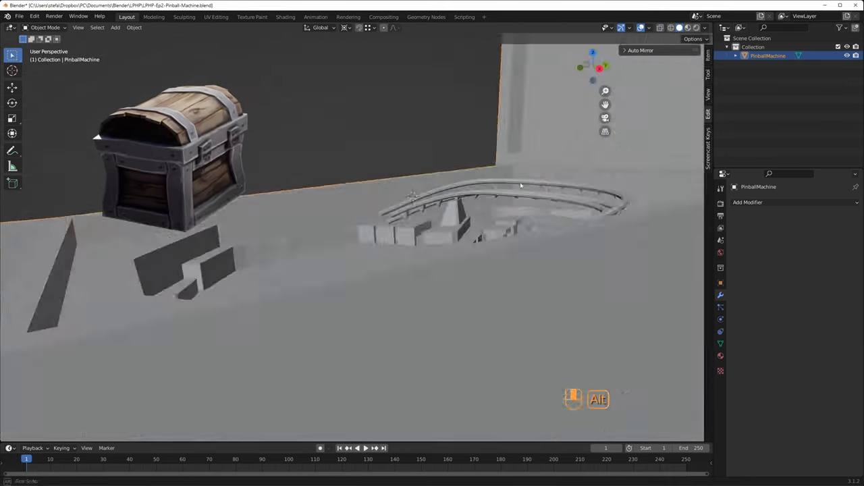
Step: Select cabinet edges and apply an Edge Context Menu operation to add cuts for unwrapping
key("Tab")
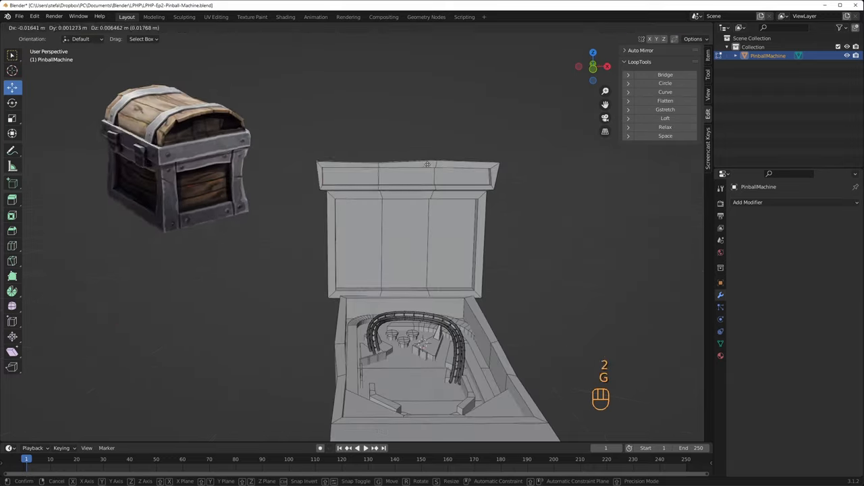
key("s")
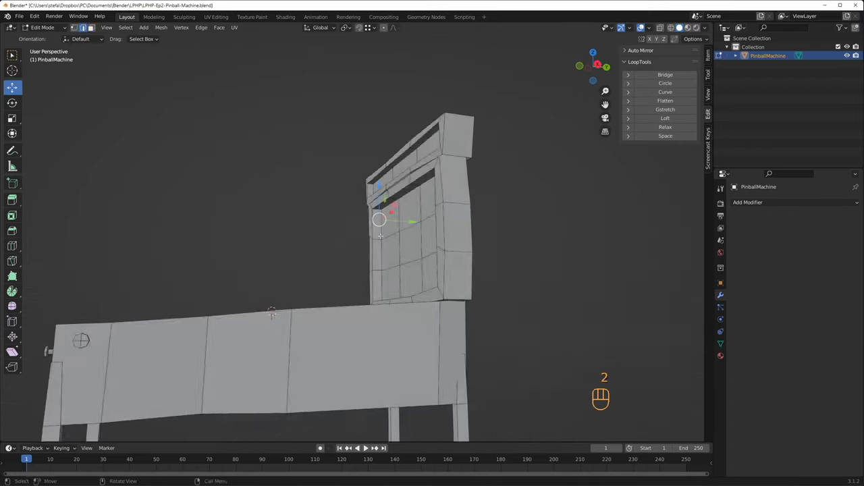
key("shift+ctrl+b")
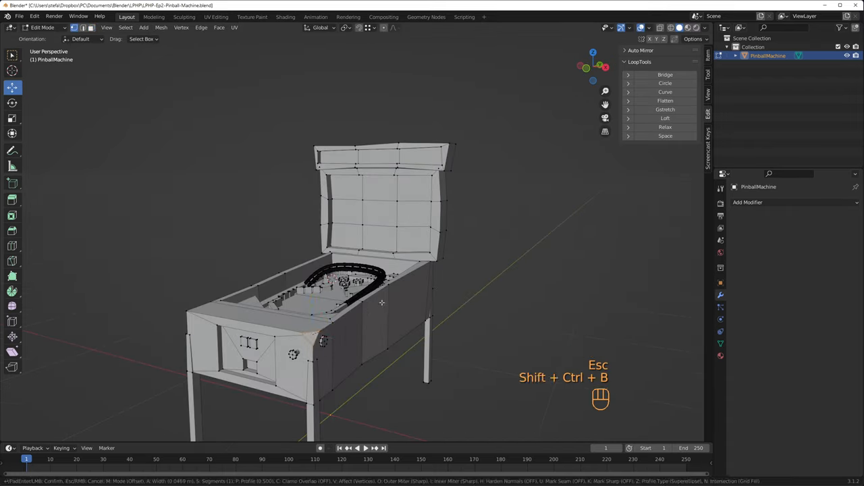
right_click(380, 302)
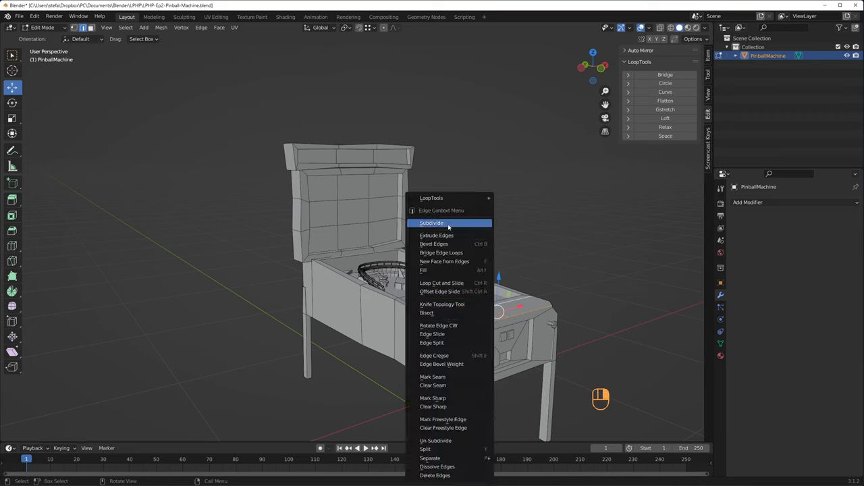
left_click(434, 243)
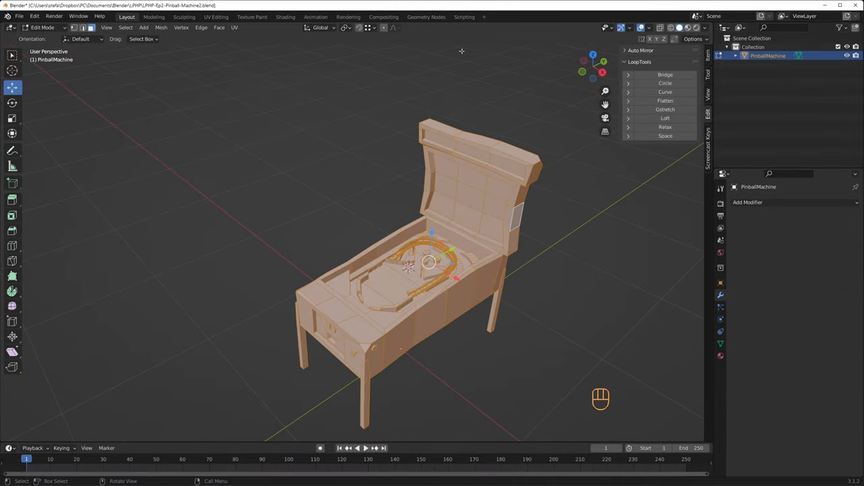
Step: Unwrap the whole PinballMachine mesh with Smart UV Project in the UV Editing workspace
left_click(216, 17)
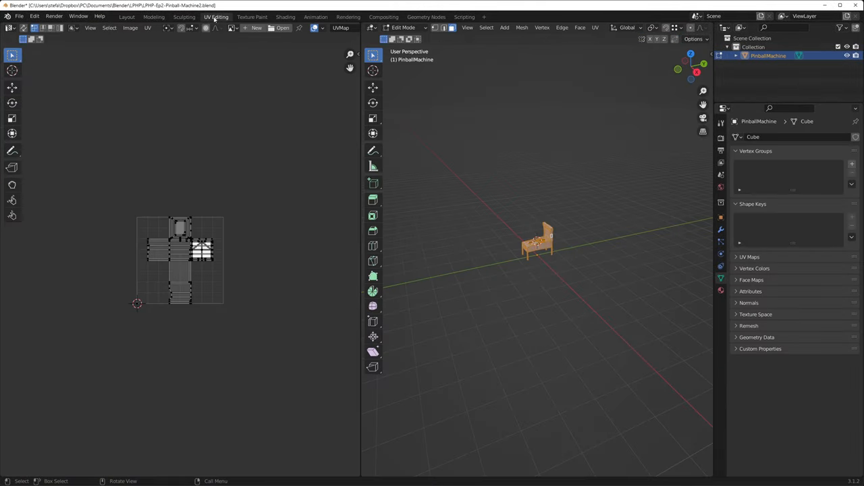
left_click(594, 28)
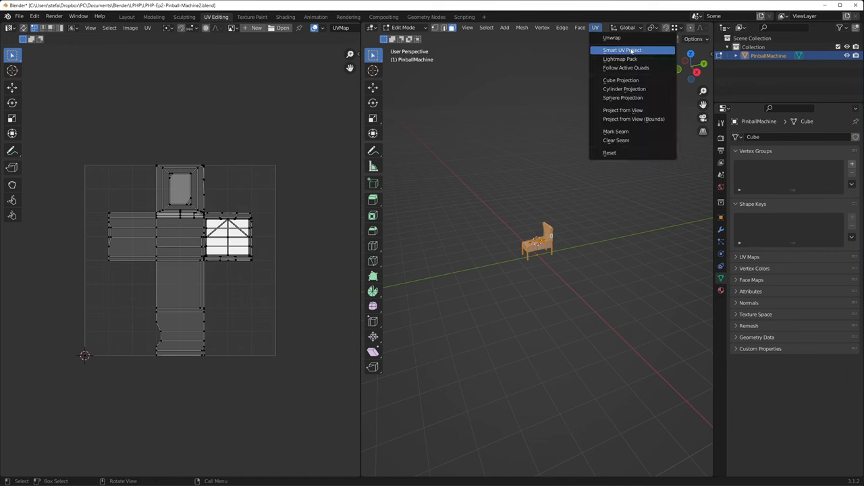
left_click(621, 49)
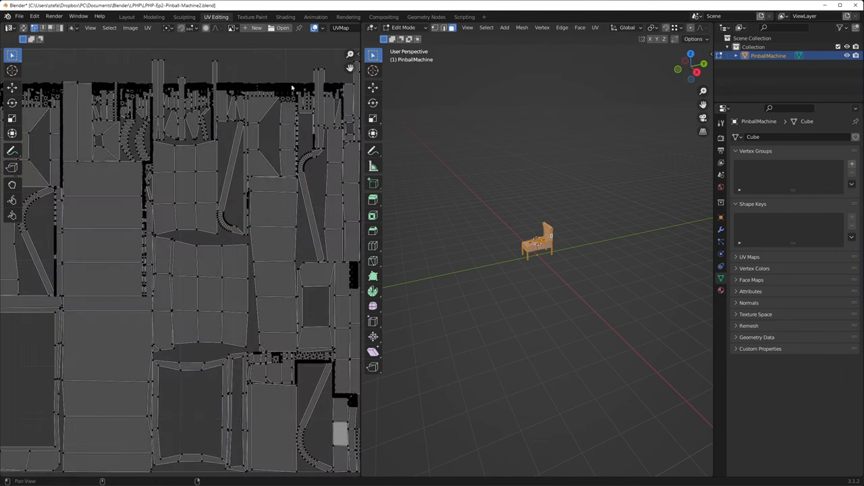
scroll("down", 3)
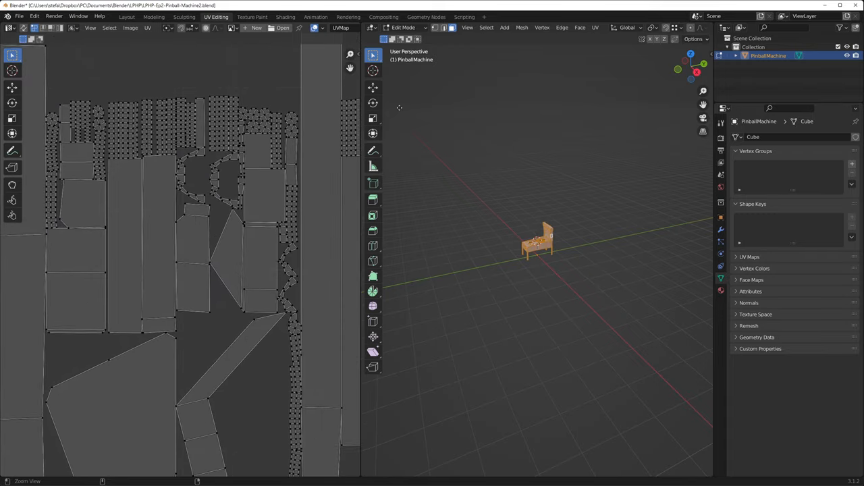
left_click(224, 127)
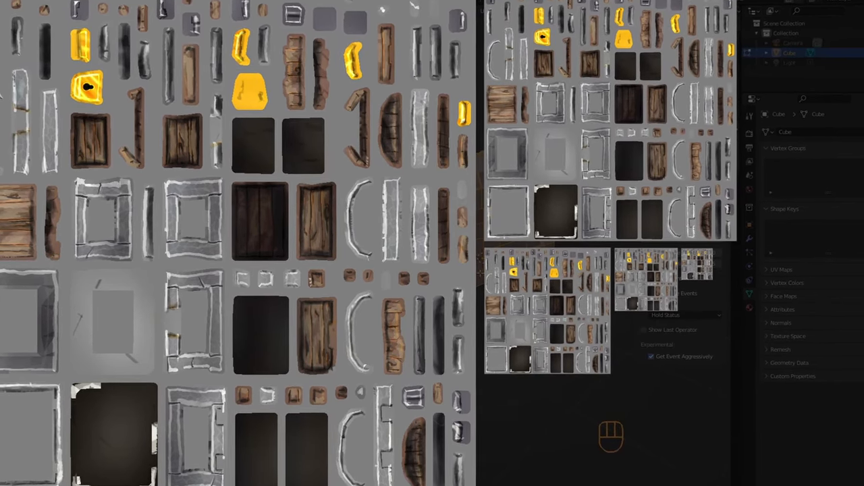
Step: Pack all UV islands with UVPackmaster using Pixel Margin between islands
key("alt+F13")
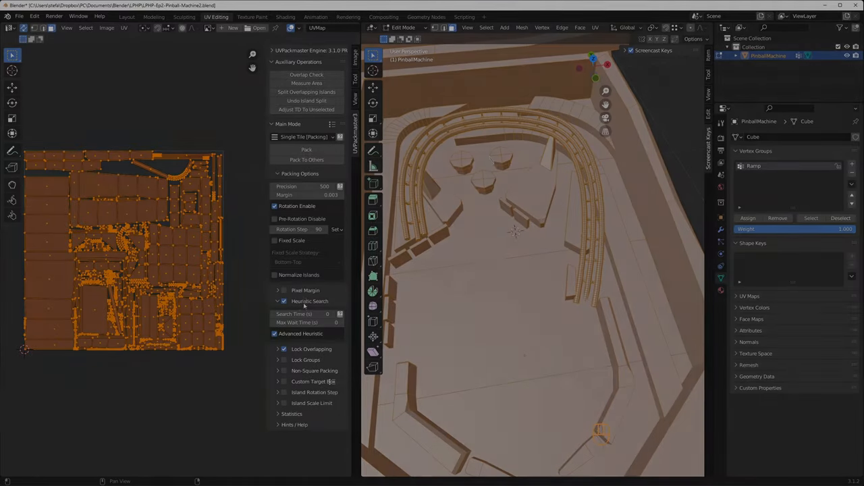
left_click(275, 290)
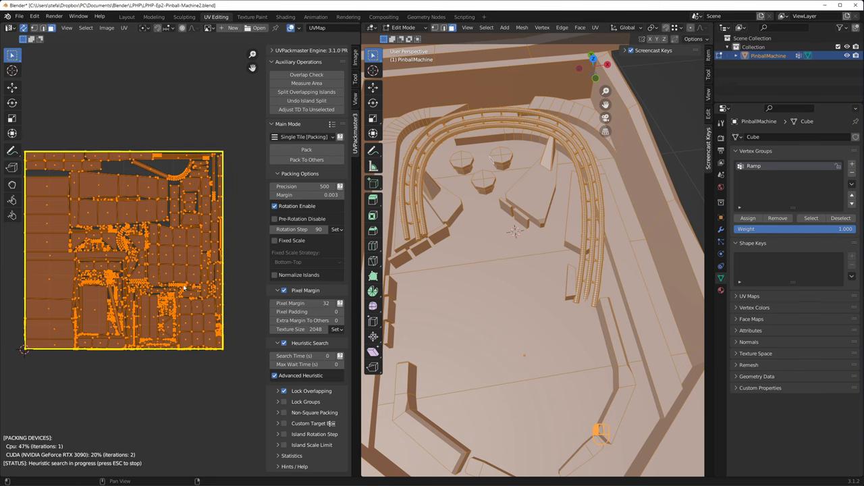
left_click(251, 16)
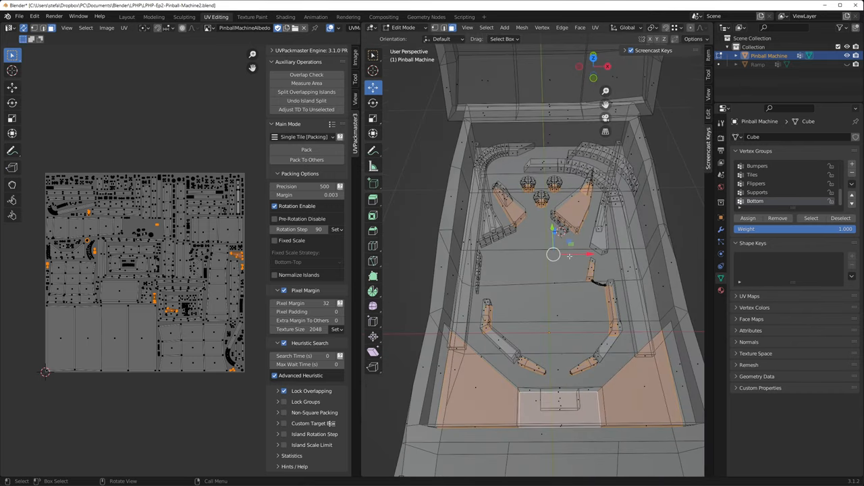
Step: Stack the identical octagonal bumper UV islands onto one shared texture area
key("x")
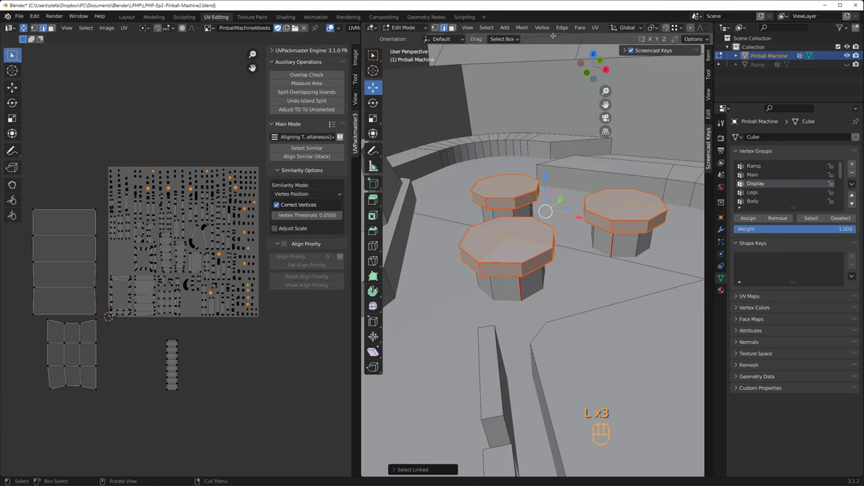
left_click(595, 27)
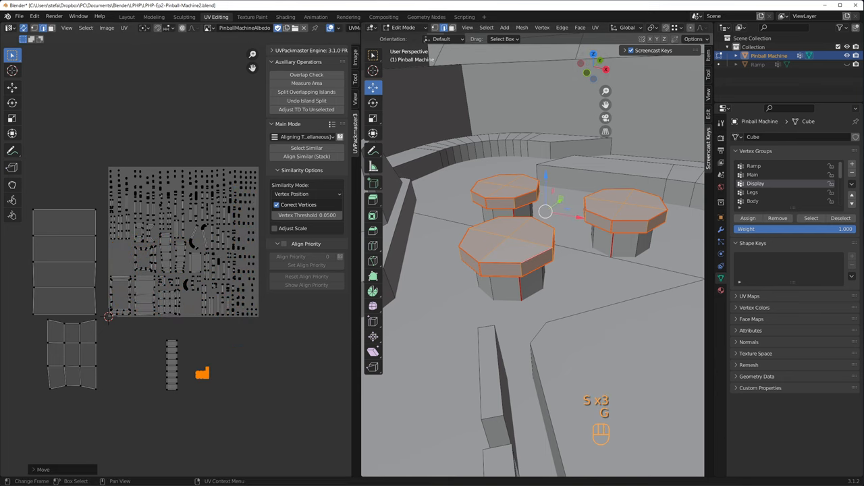
left_click(307, 157)
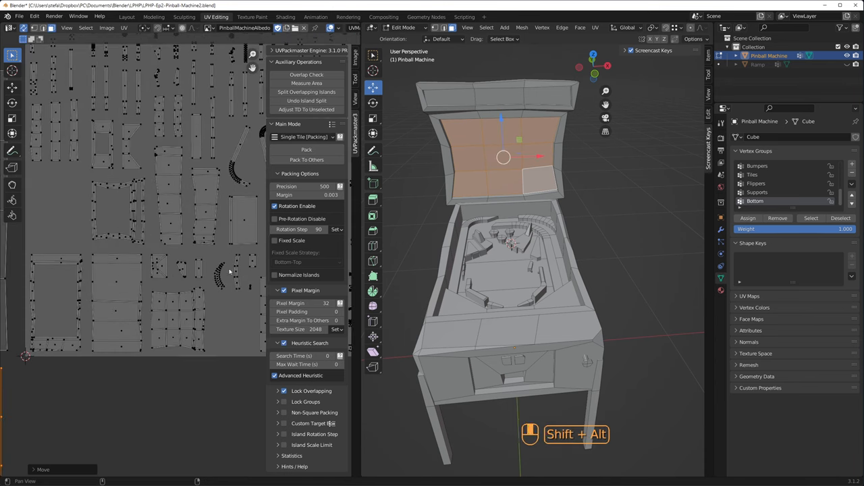
Step: Stack the matching target islands together the same way
left_click(594, 27)
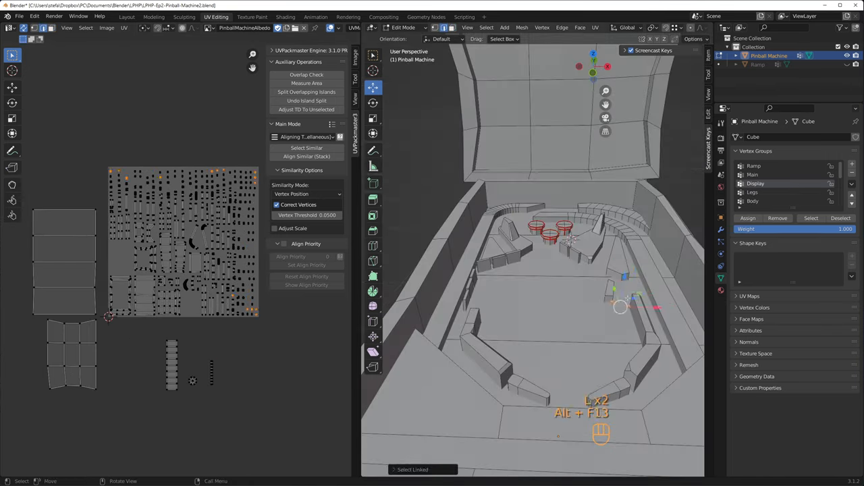
left_click(304, 137)
type("P")
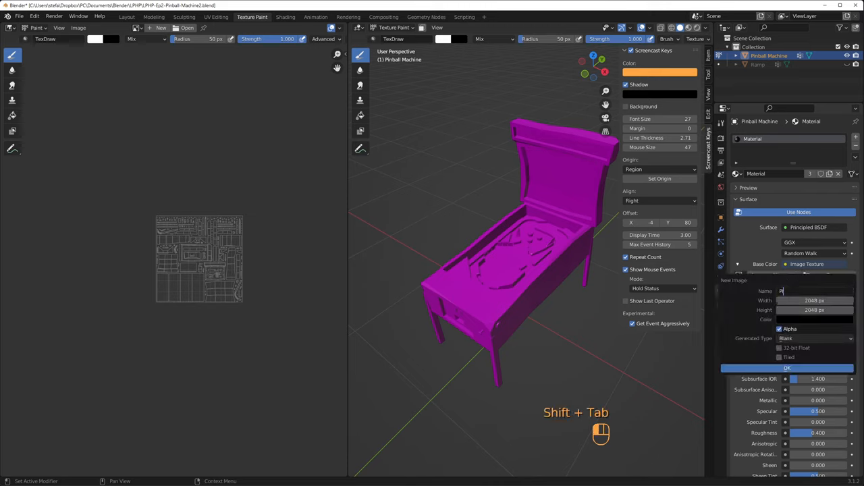
Step: Create a blank 2048-square image named PinballMachineAlbedo for the material's base colour
type("inballMachineAlbedo")
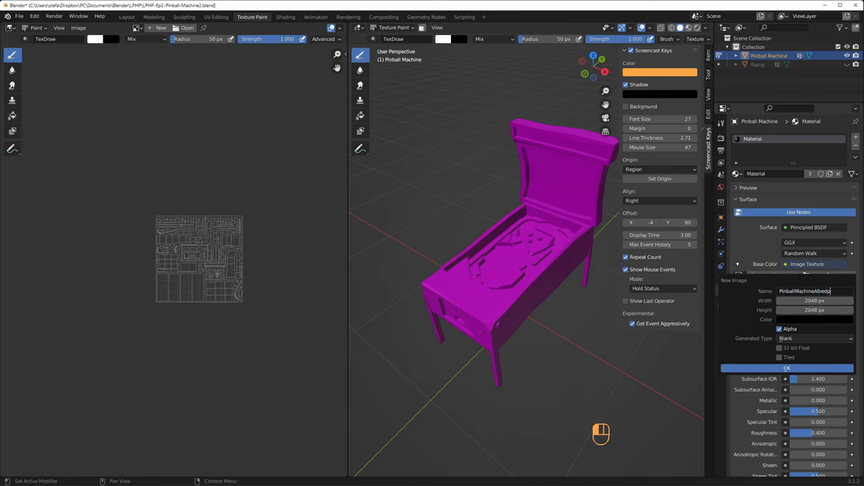
key("Backspace")
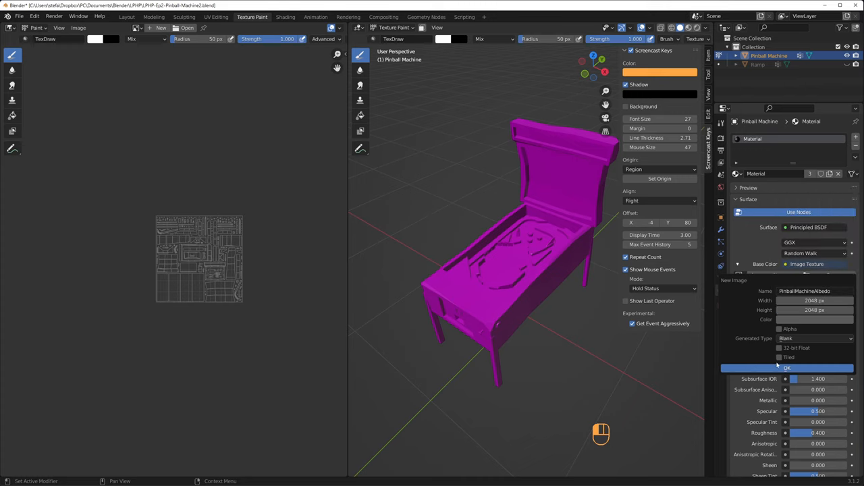
left_click(786, 367)
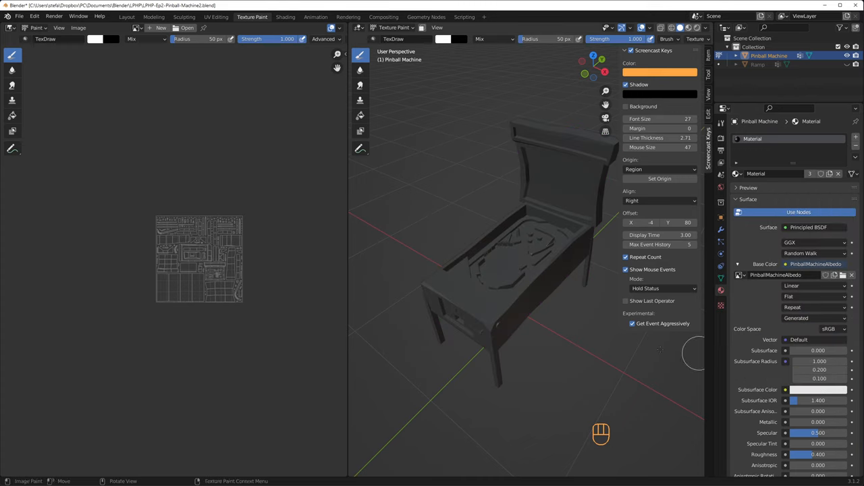
Step: Show PinballMachineAlbedo in the Image Editor and save it as a PNG file
left_click(137, 38)
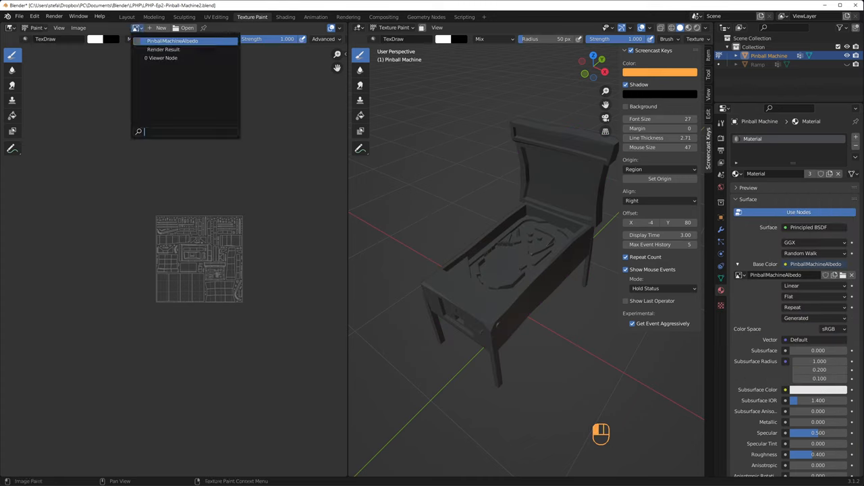
left_click(172, 40)
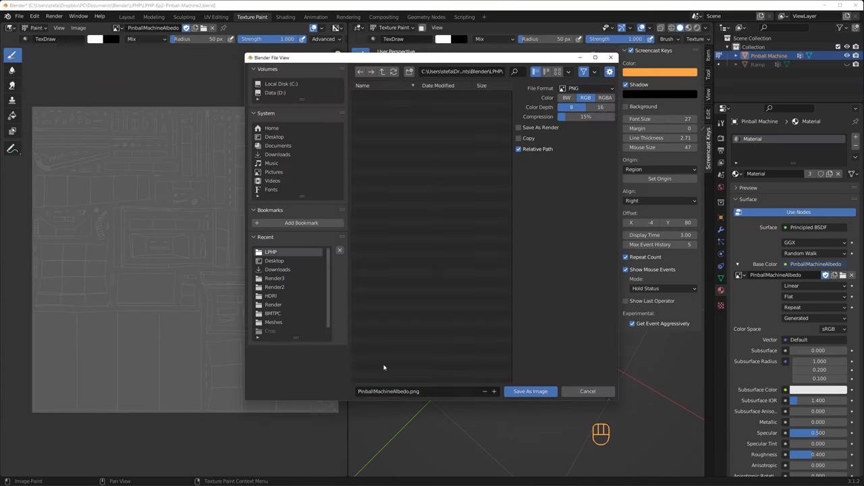
left_click(529, 392)
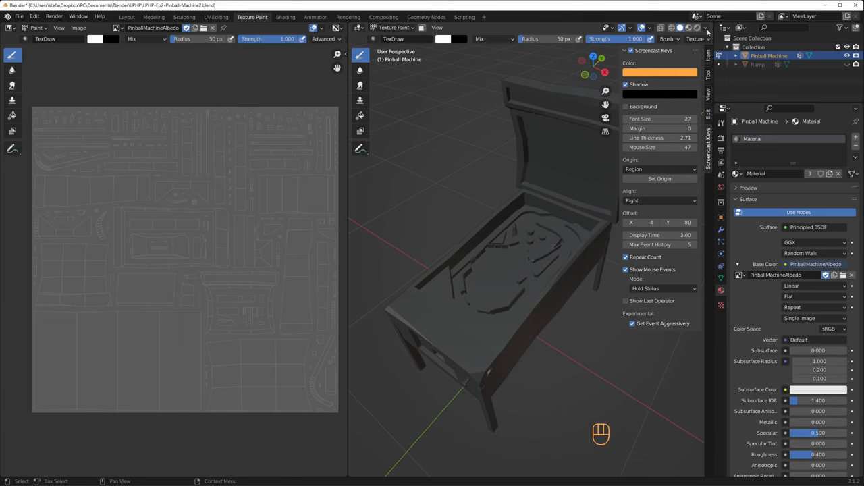
Step: Add yellow, pink, purple and orange colours to the Texture Paint palette
left_click(704, 27)
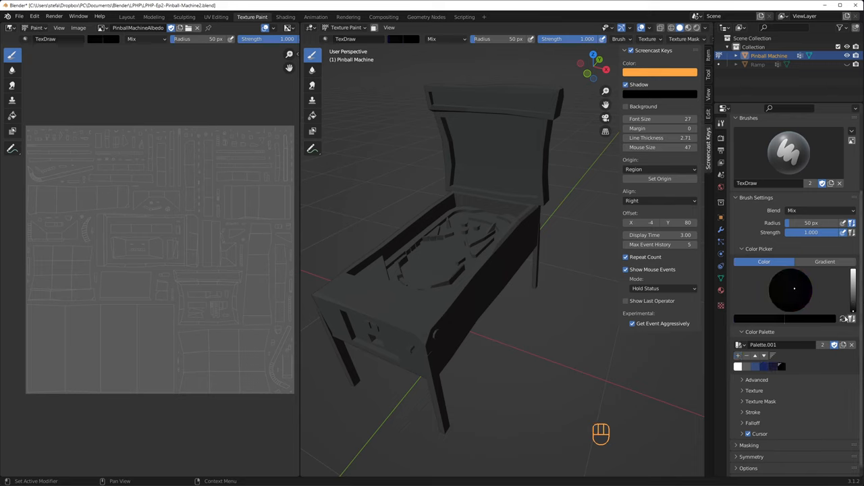
left_click(790, 300)
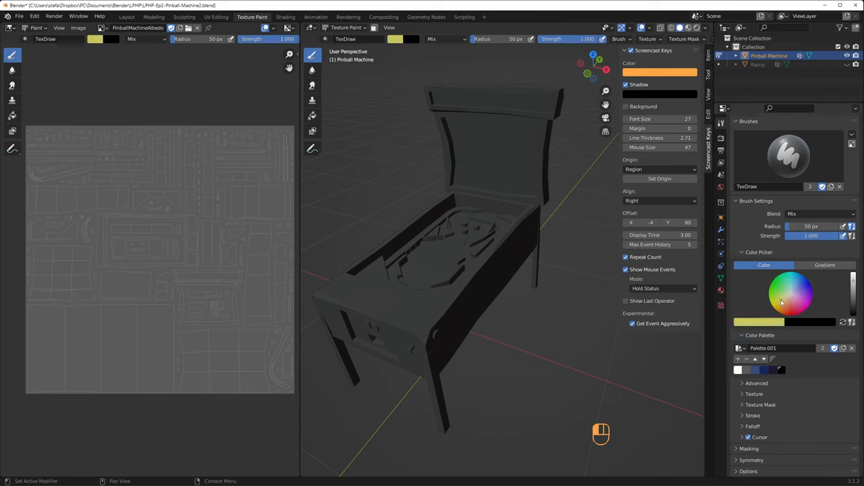
left_click(793, 295)
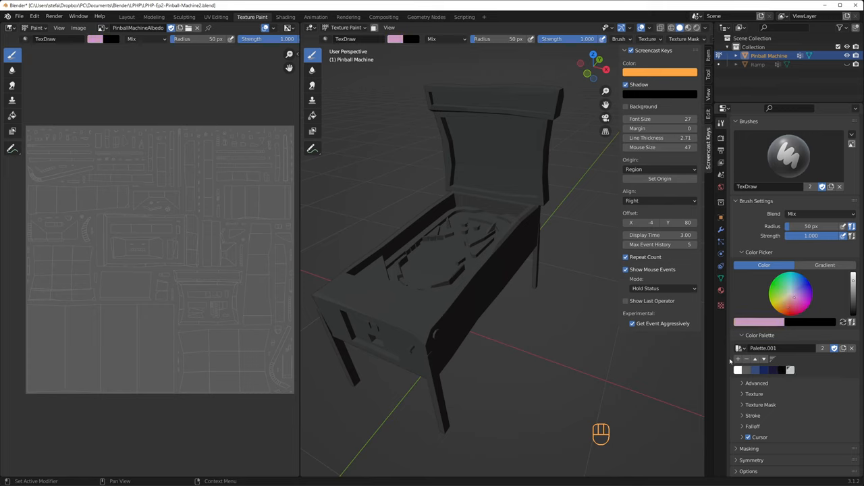
left_click(805, 304)
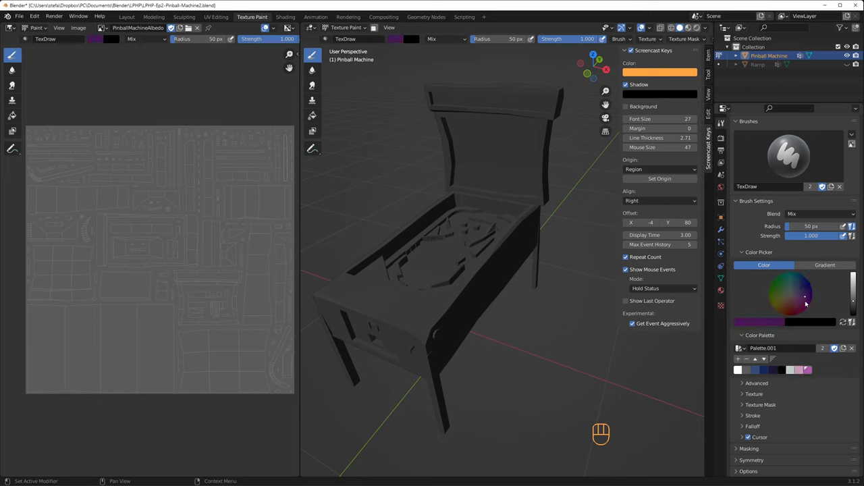
left_click(781, 308)
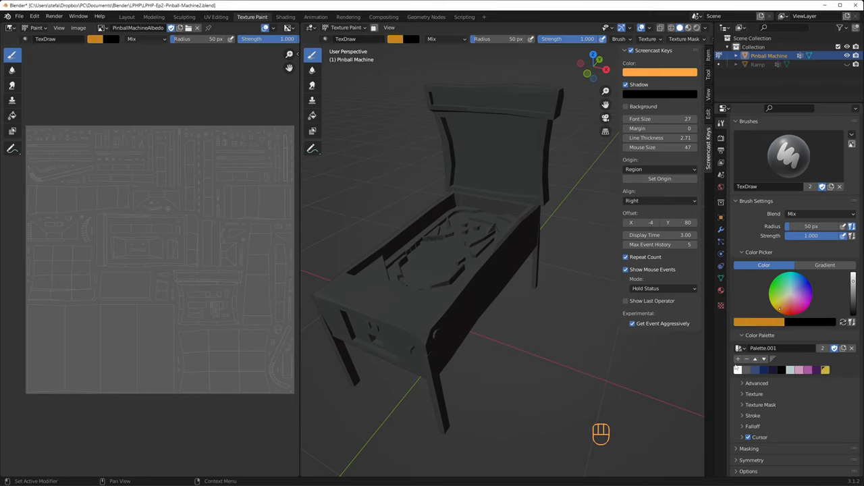
left_click(788, 308)
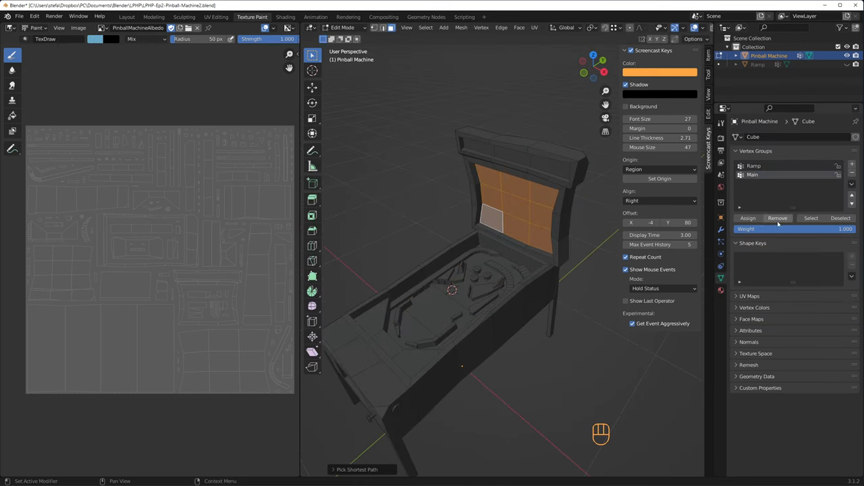
Step: Fill the cabinet, playfield and backbox trim dark blue with face masking, leaving legs and panel white
left_click_drag(473, 270, 459, 317)
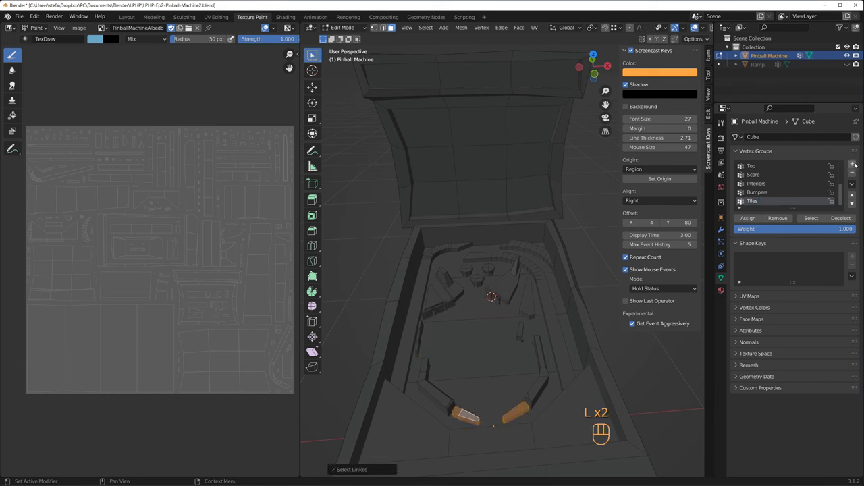
left_click(330, 27)
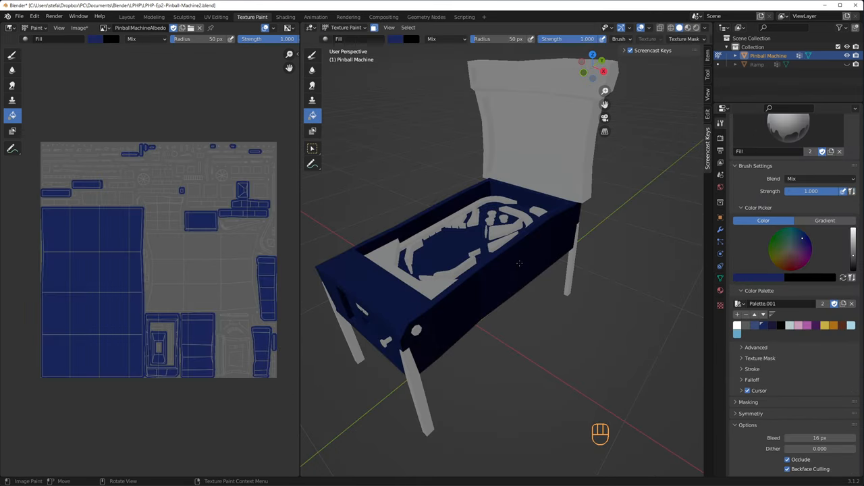
key("Tab")
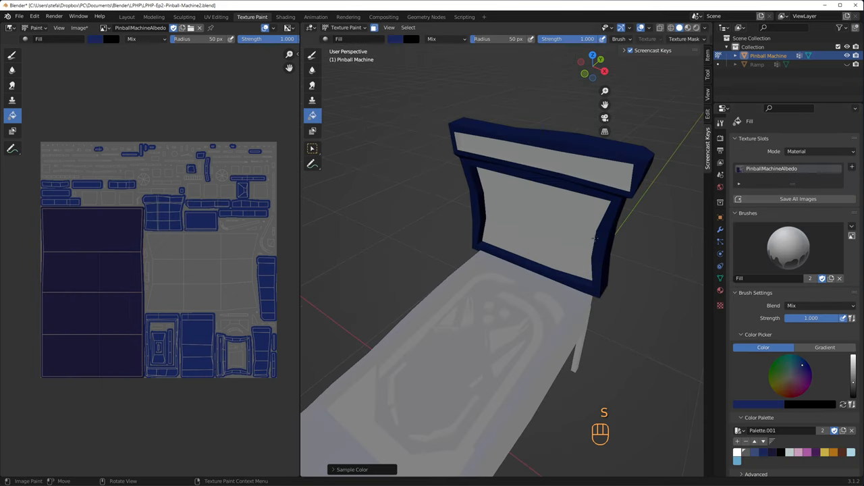
key("l")
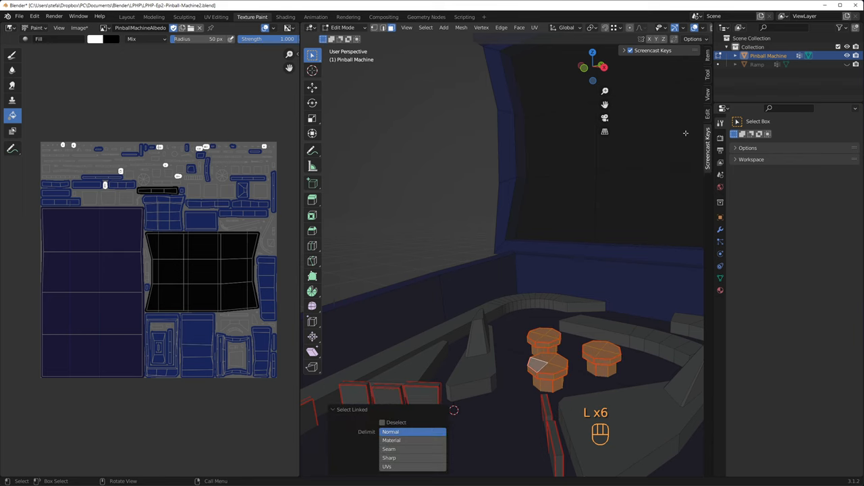
Step: Select the playfield lane guides and bumpers from top view and brush a soft purple glow over them
key("Tab")
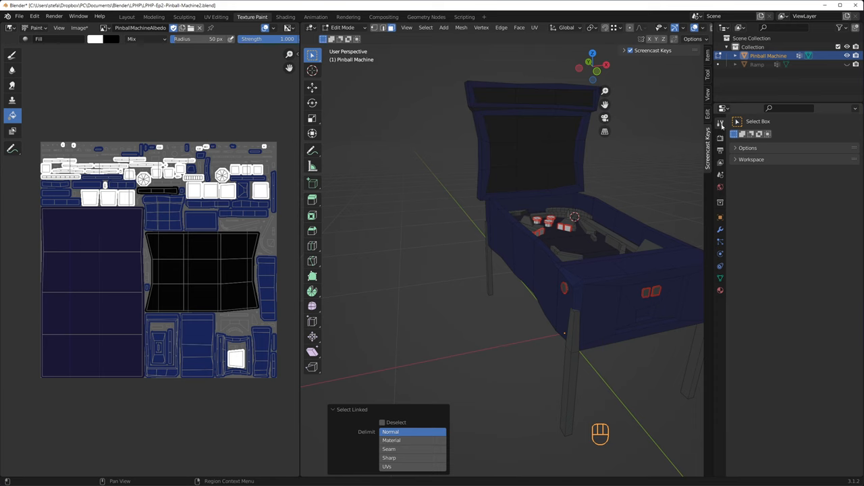
key("Tab")
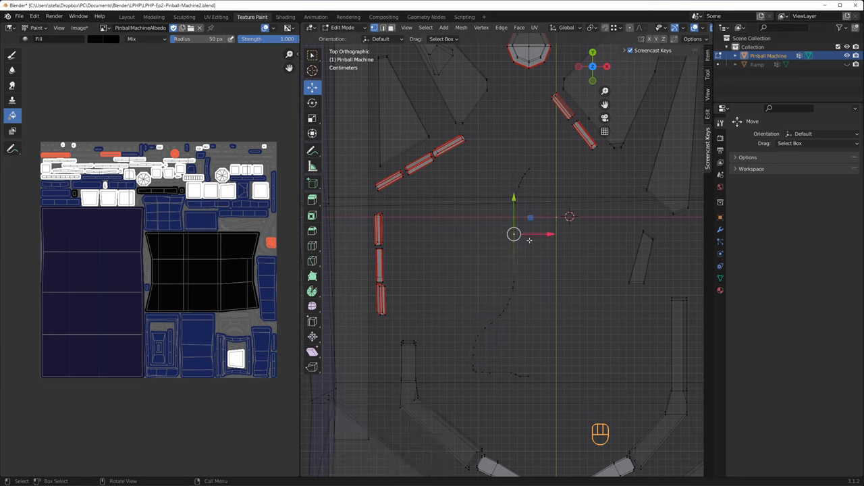
key("l")
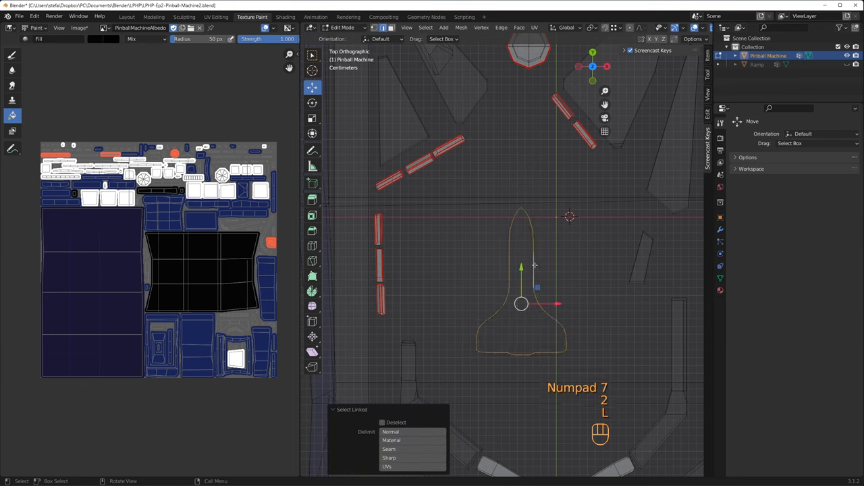
key("Tab")
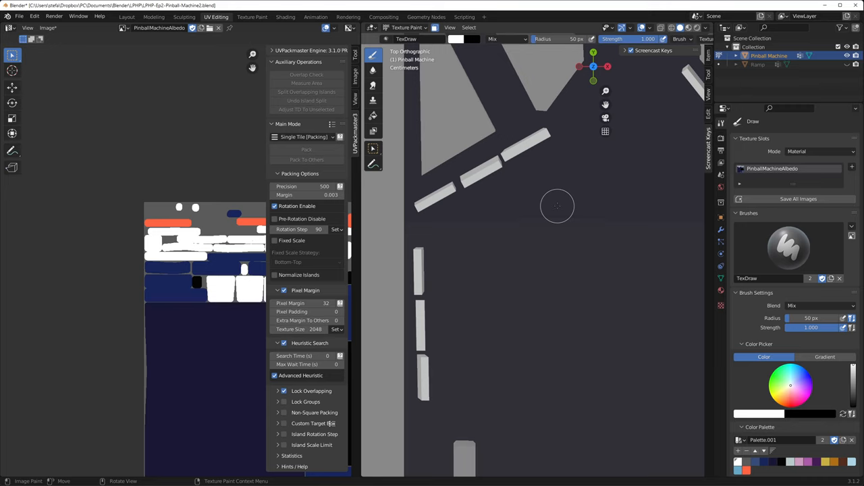
mouse_move(570, 219)
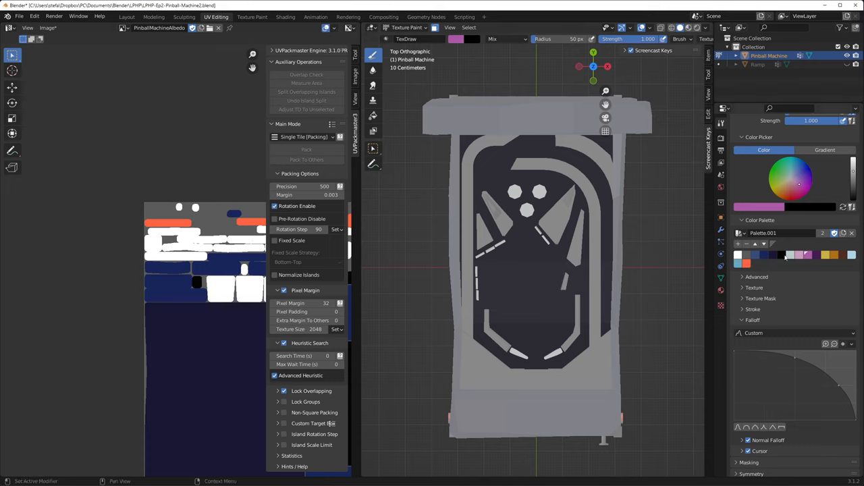
left_click(540, 176)
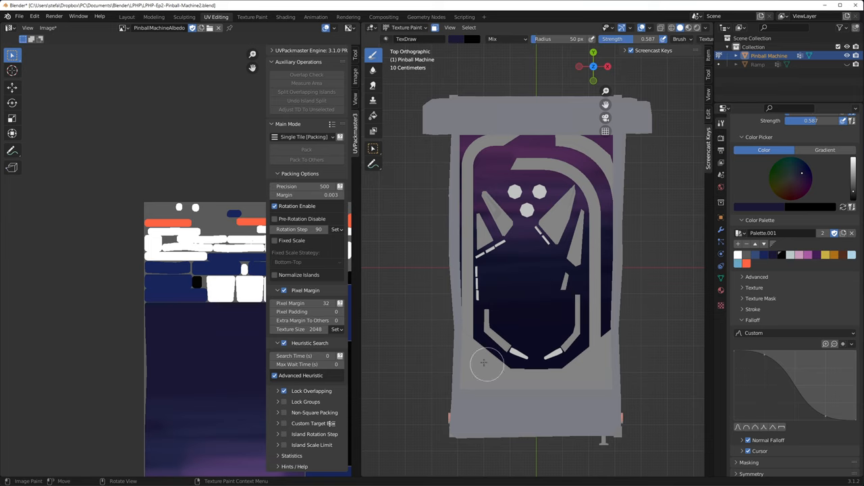
Step: Stroke billowing pink clouds over the lower playfield with a low-strength TexDraw brush
left_click(372, 84)
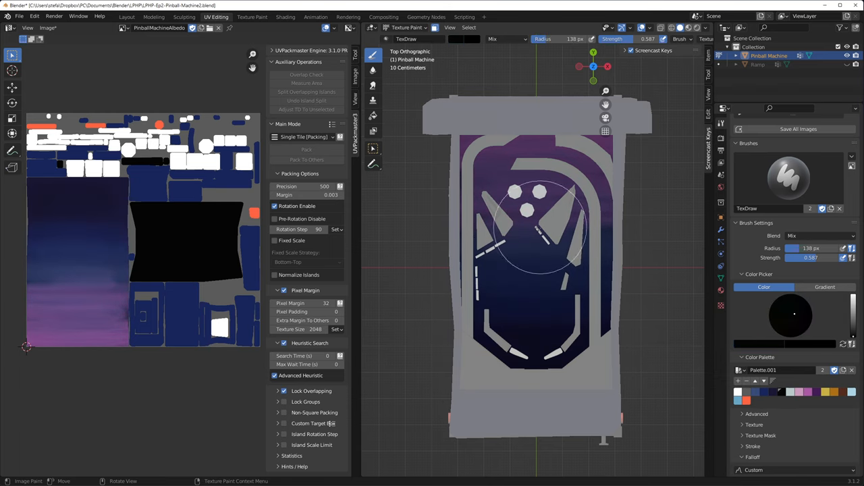
left_click(799, 392)
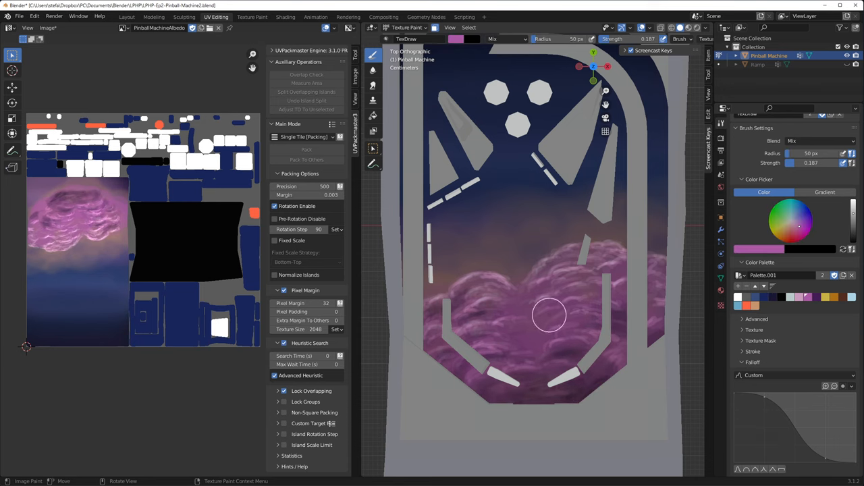
Step: Undo the last four cloud brush strokes on the playfield
left_click(373, 83)
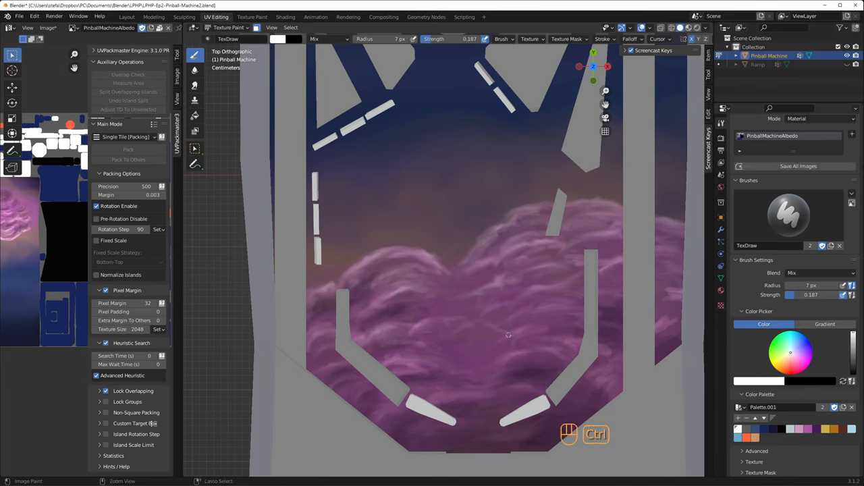
key("ctrl+z")
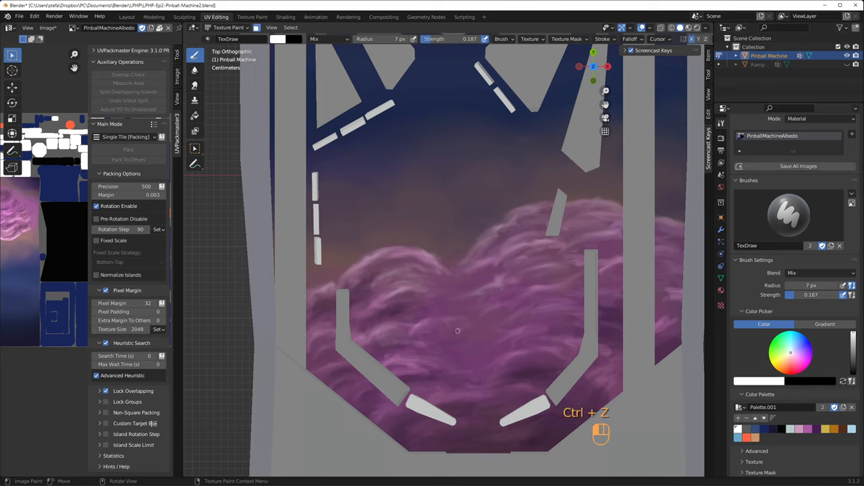
key("ctrl+z")
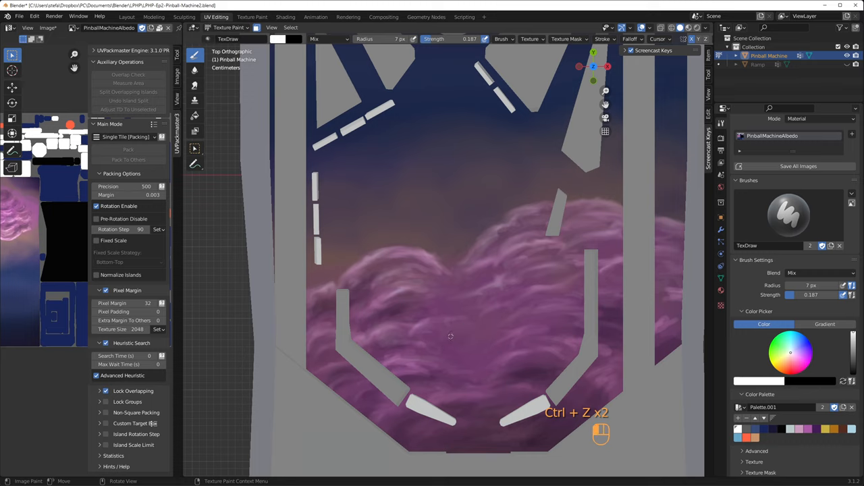
key("ctrl+z")
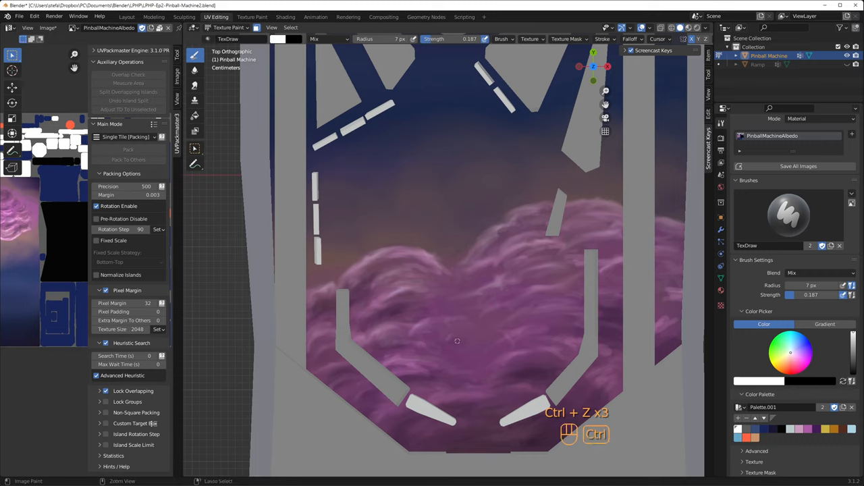
key("ctrl+z")
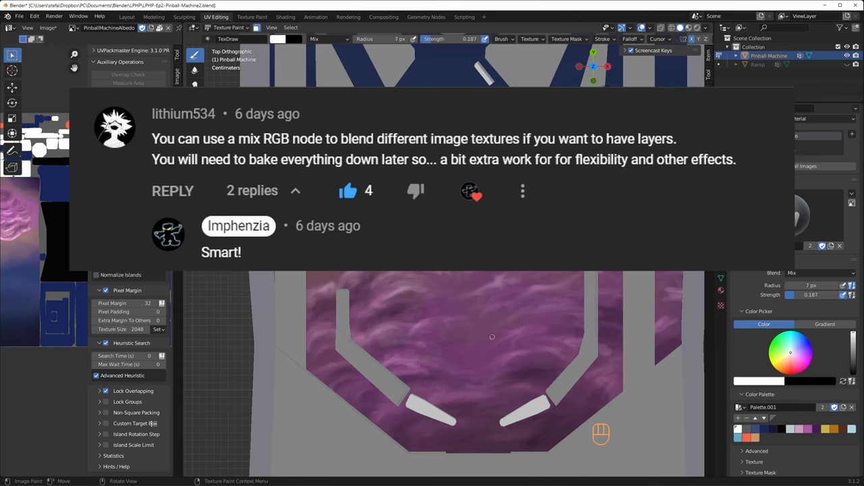
Step: Bring up the New Image dialog in the Shading workspace for a second texture
scroll("down", 3)
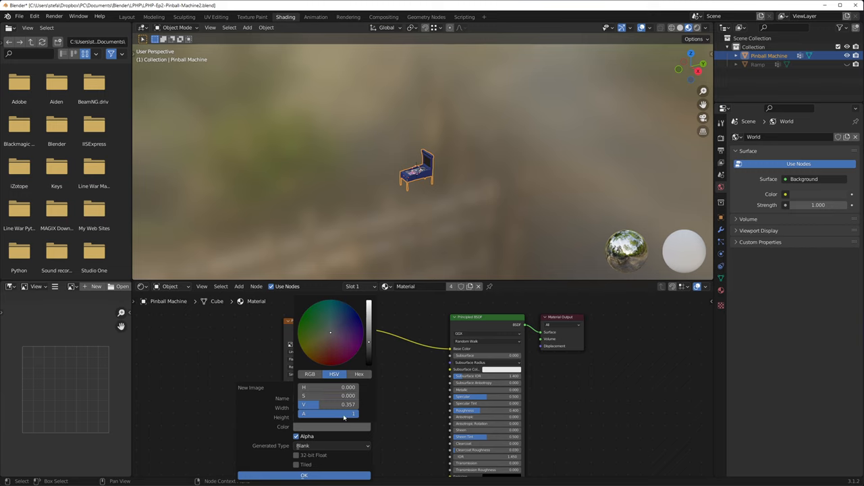
Step: Create the blank SpaceShuttle image and rough in the white shuttle silhouette, undoing stray strokes
left_click(304, 475)
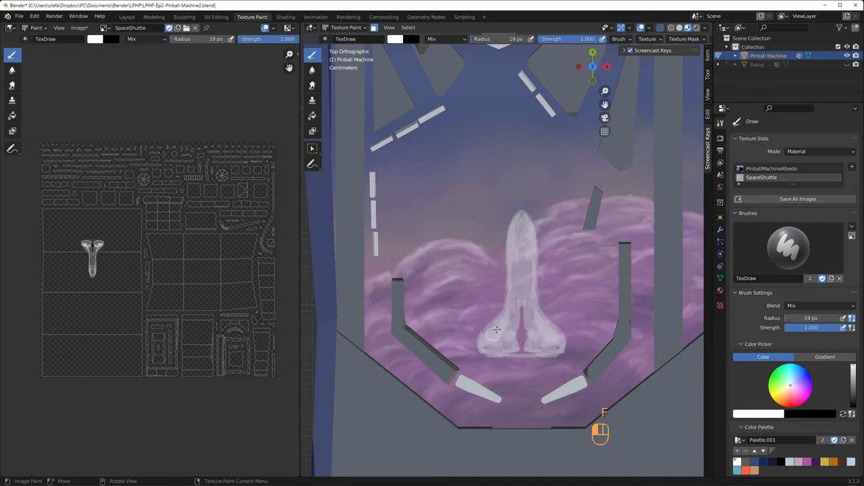
key("ctrl+z")
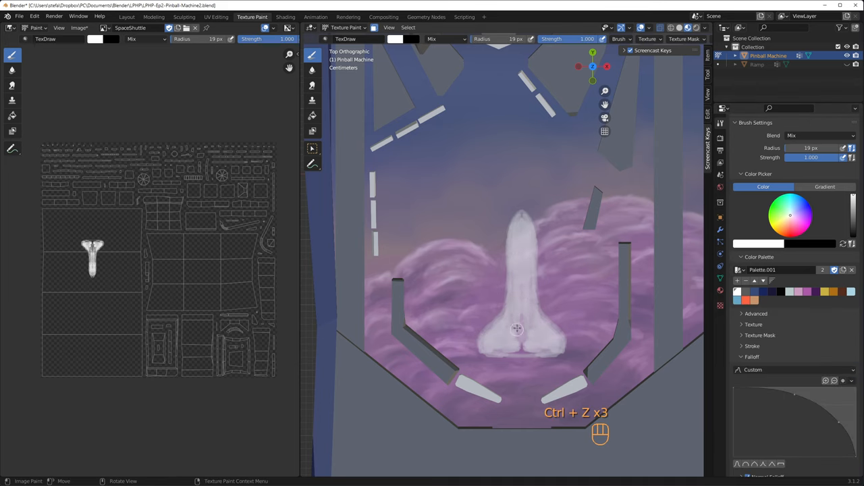
key("ctrl+z")
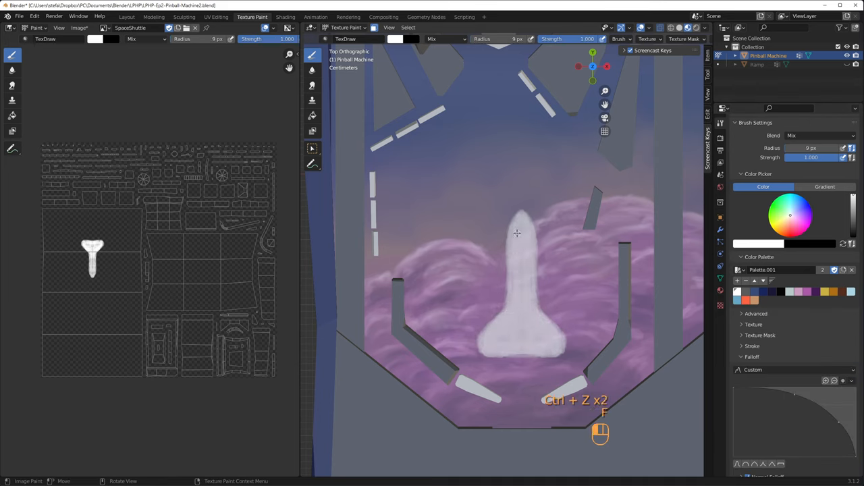
key("ctrl+z")
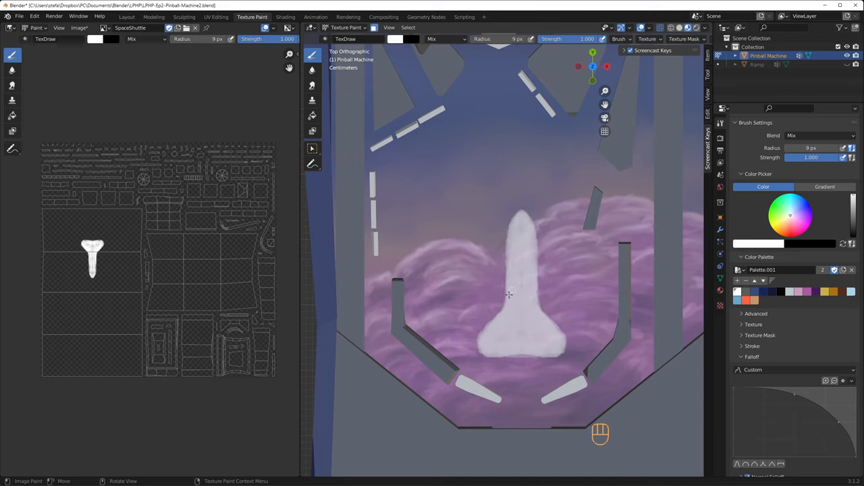
Step: Change the brush Blend mode for painting over the purple clouds
left_click(819, 135)
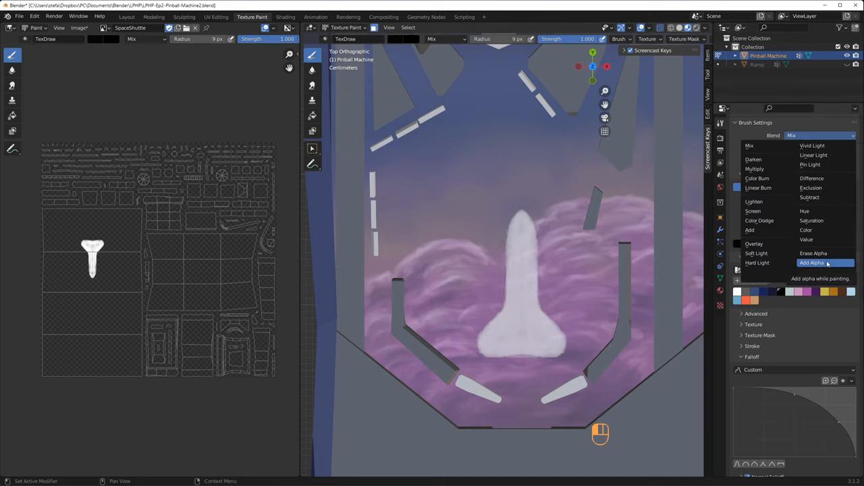
left_click(804, 230)
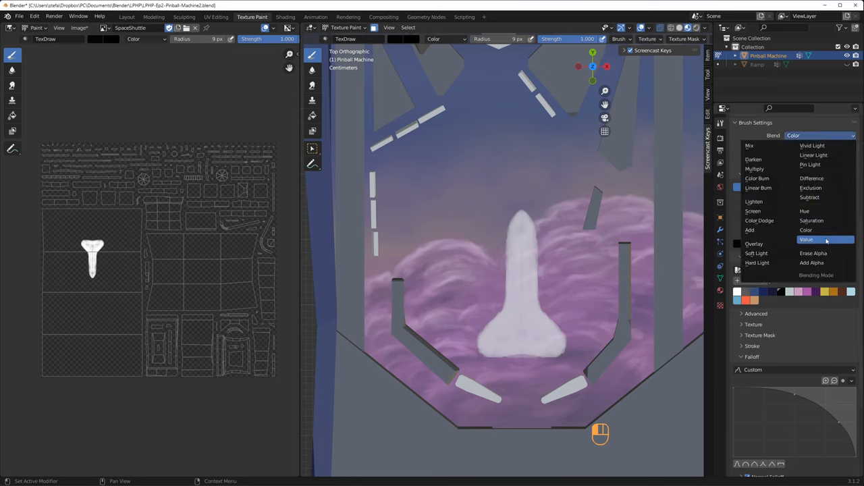
left_click(805, 230)
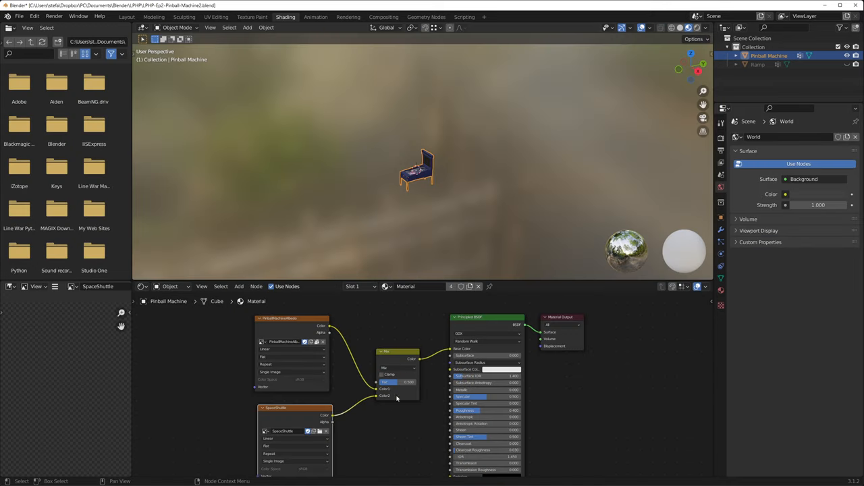
Step: Return to Texture Paint on the albedo image after a quick check of the Shading workspace
left_click(252, 16)
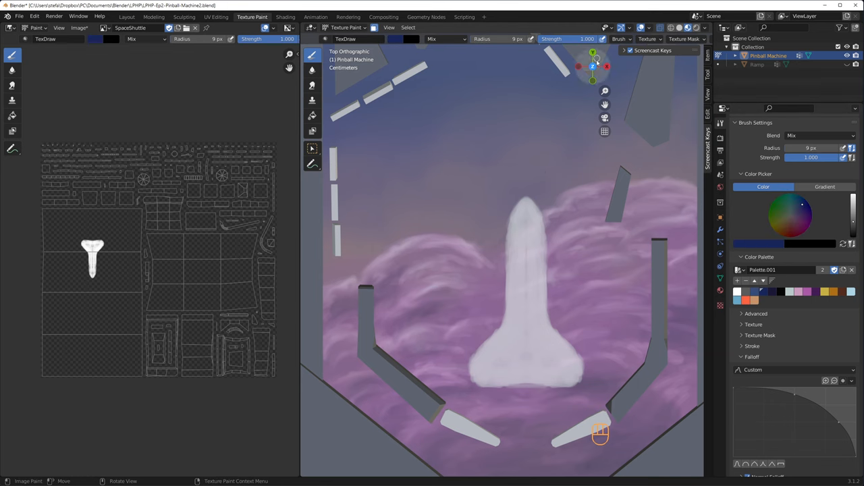
left_click(285, 17)
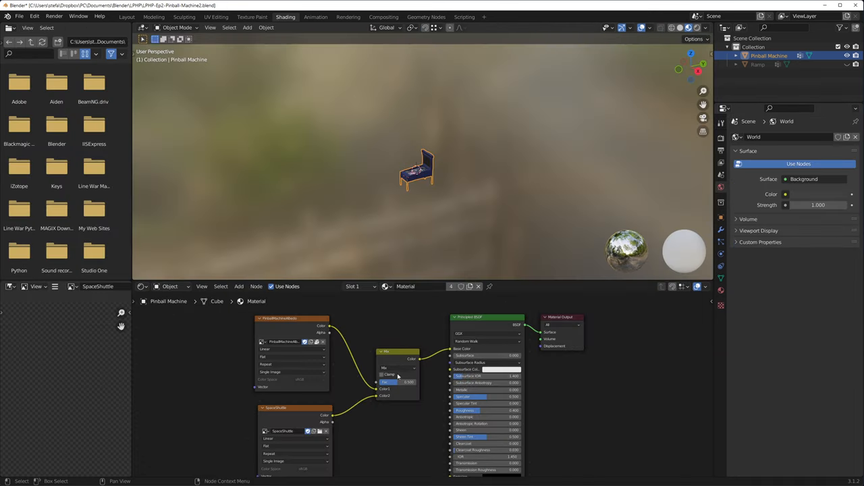
left_click(251, 16)
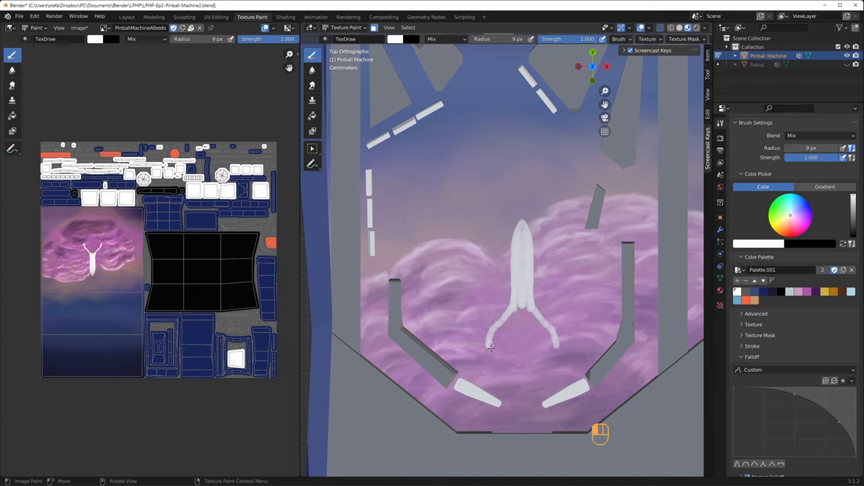
Step: Paint an orange external fuel tank above the shuttle, undoing the bad strokes
left_click(524, 337)
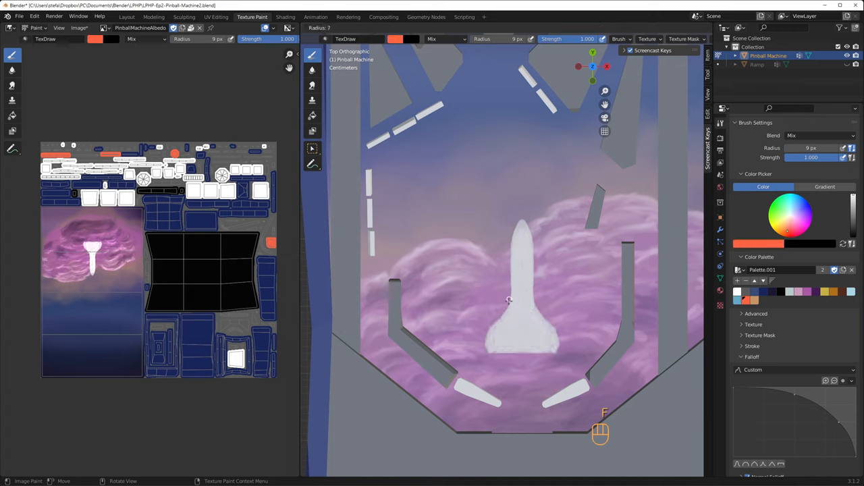
left_click_drag(510, 300, 516, 182)
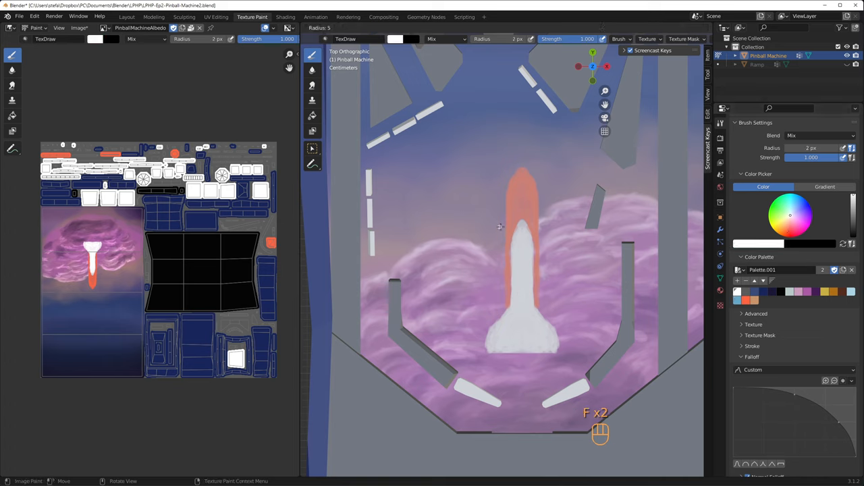
key("ctrl+z")
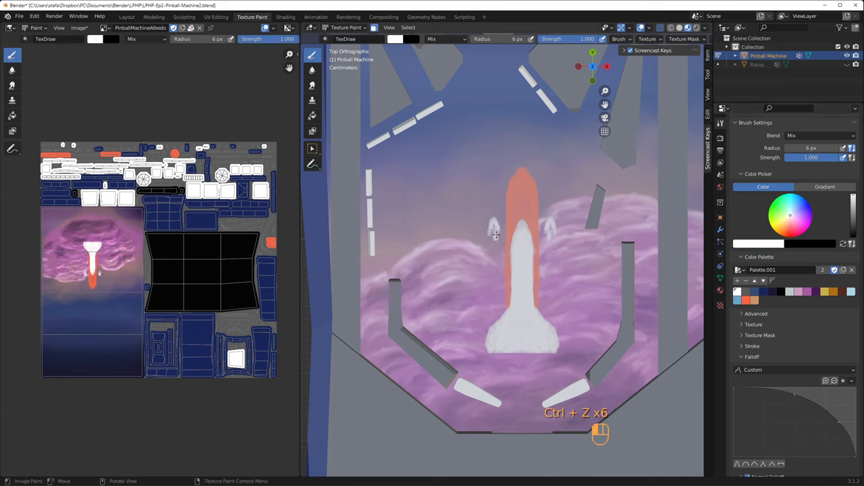
key("ctrl+z")
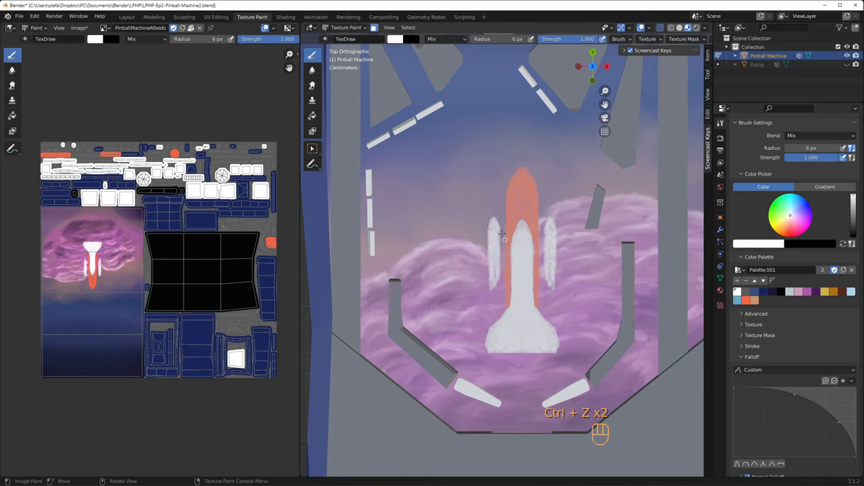
key("ctrl+z")
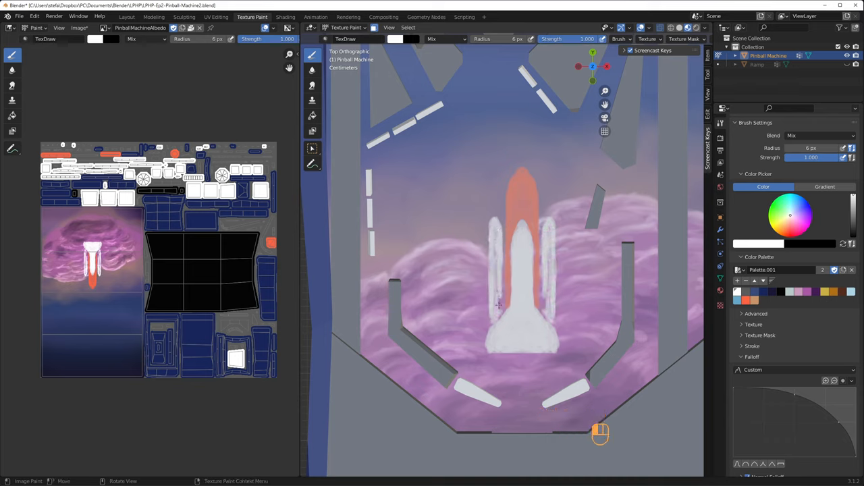
Step: Paint white side boosters beside the shuttle and shrink the brush for finer detail
left_click_drag(497, 304, 494, 221)
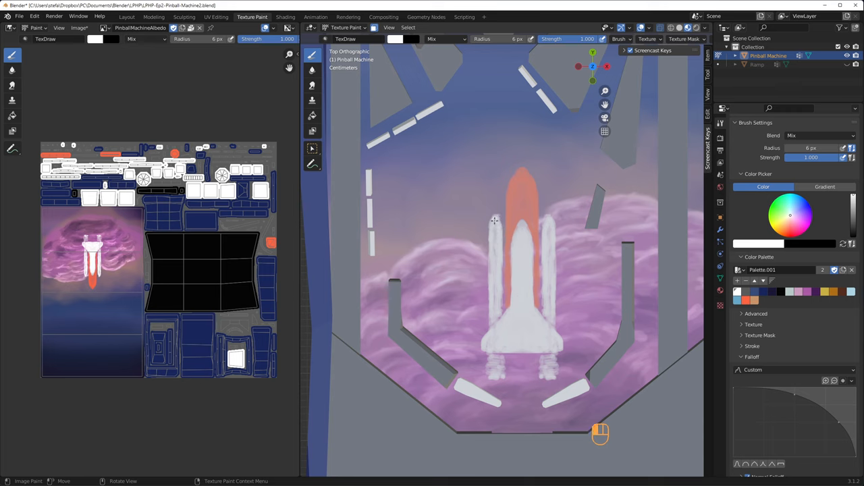
key("ctrl+z")
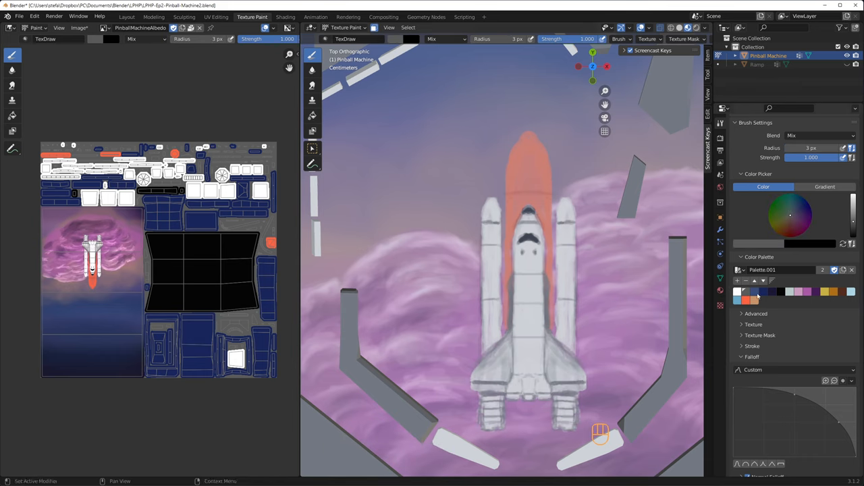
Step: Paint shading and a smiling face on the orange tank, sampling colours and undoing mistakes
key("ctrl+z")
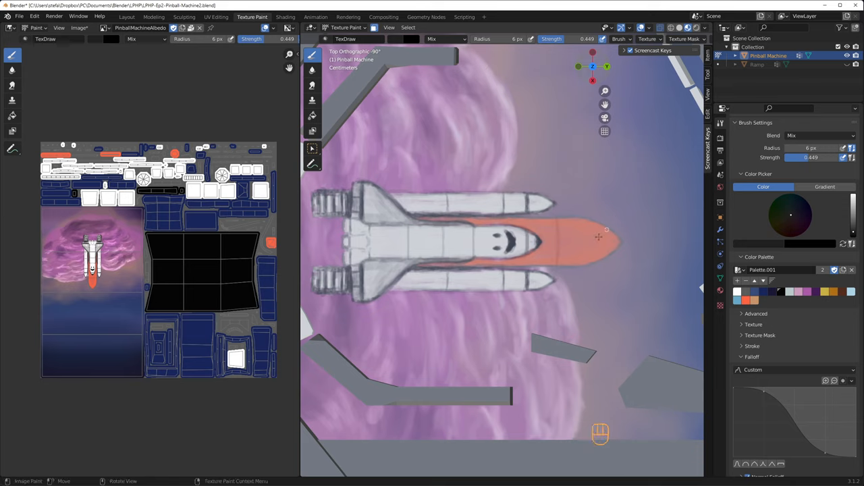
mouse_move(479, 227)
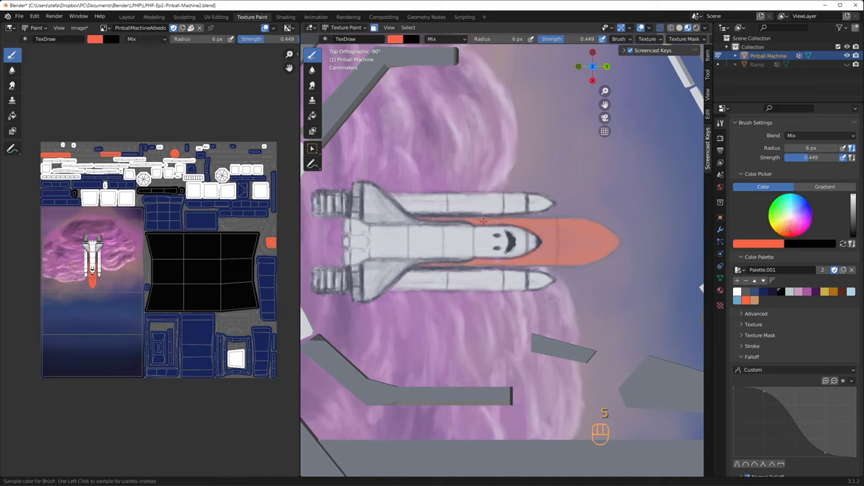
key("ctrl+z")
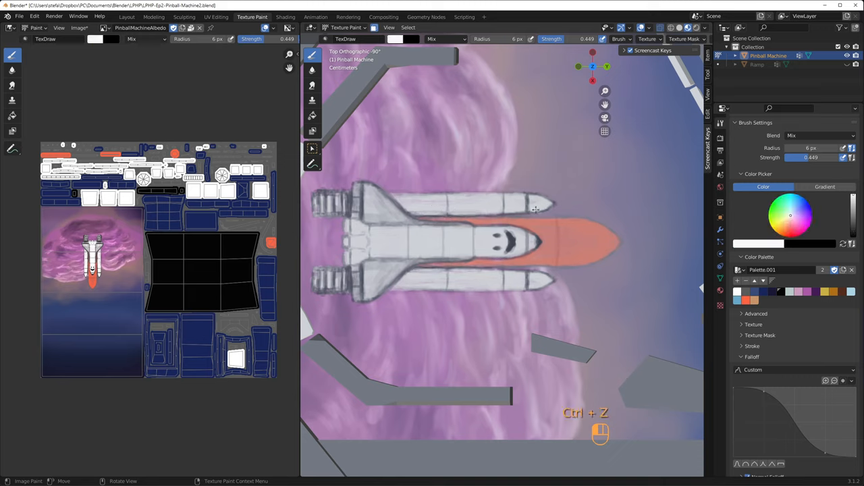
key("s")
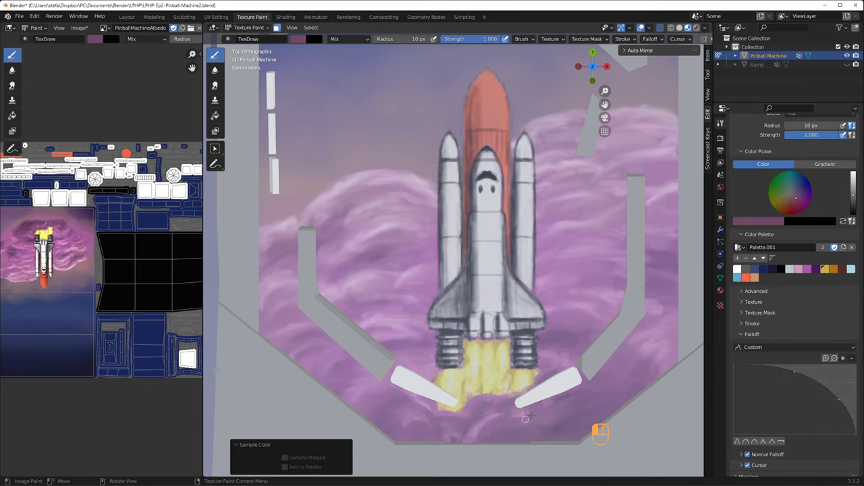
Step: Sample a colour from the artwork to paint the yellow engine flames and exhaust streaks
left_click(12, 87)
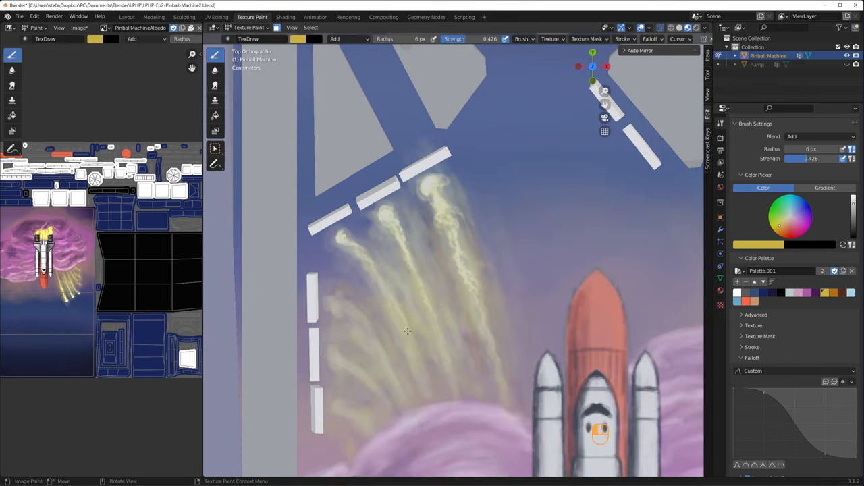
left_click(285, 16)
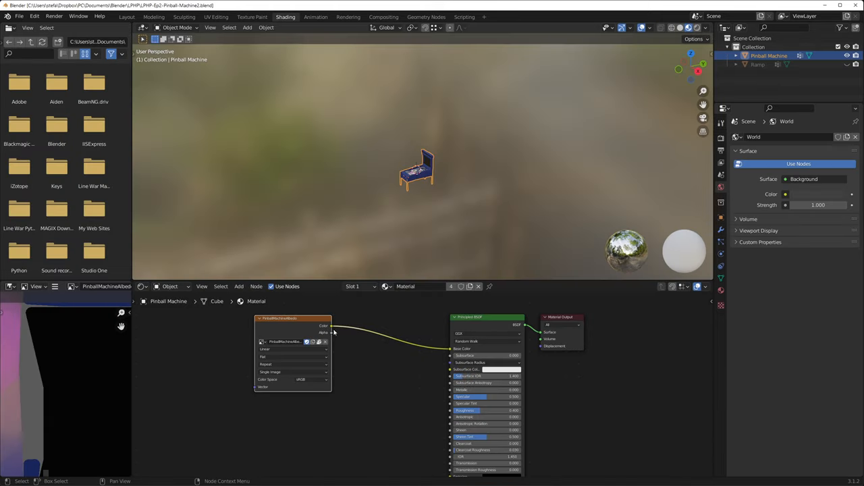
left_click(348, 16)
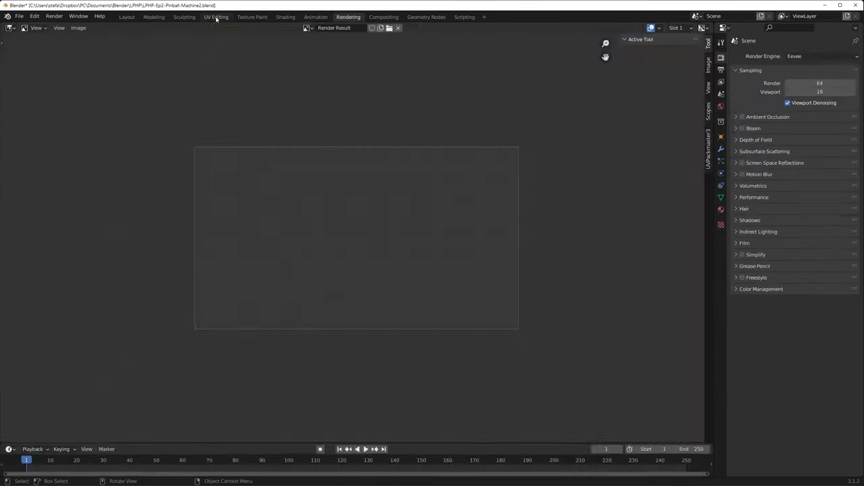
left_click(251, 16)
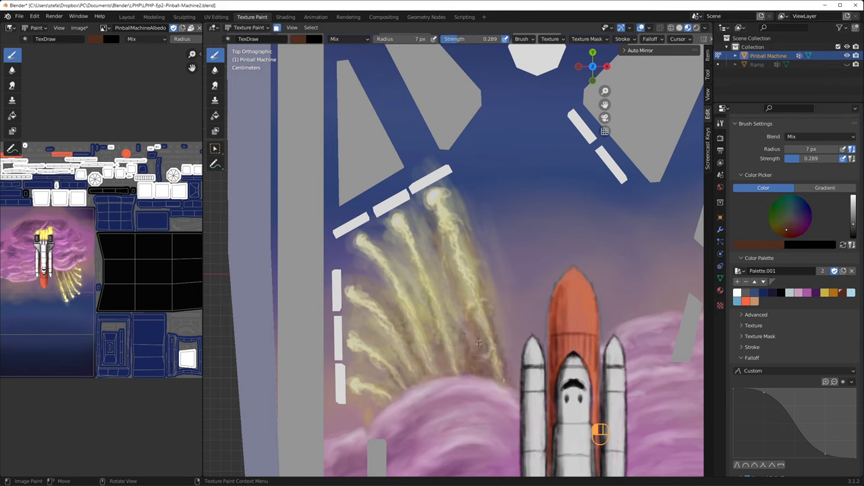
Step: Switch the brush Blend from Overlay to Add and dab soft yellow onto the exhaust streaks
left_click(146, 38)
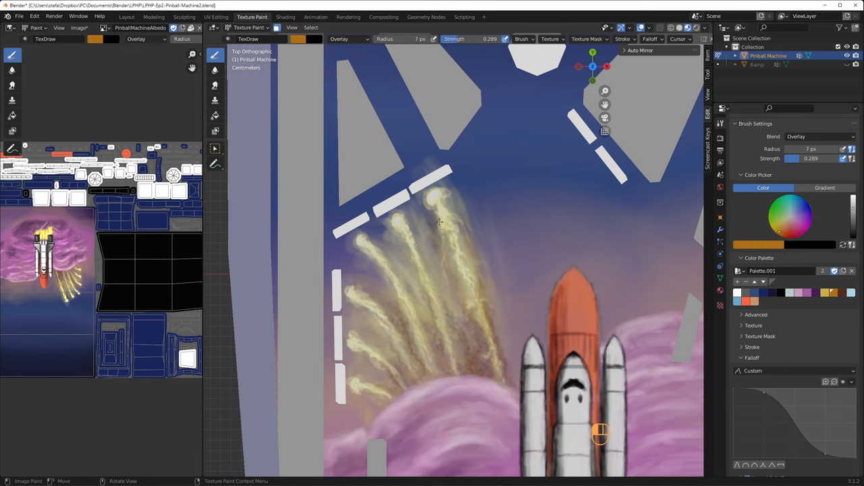
left_click(821, 136)
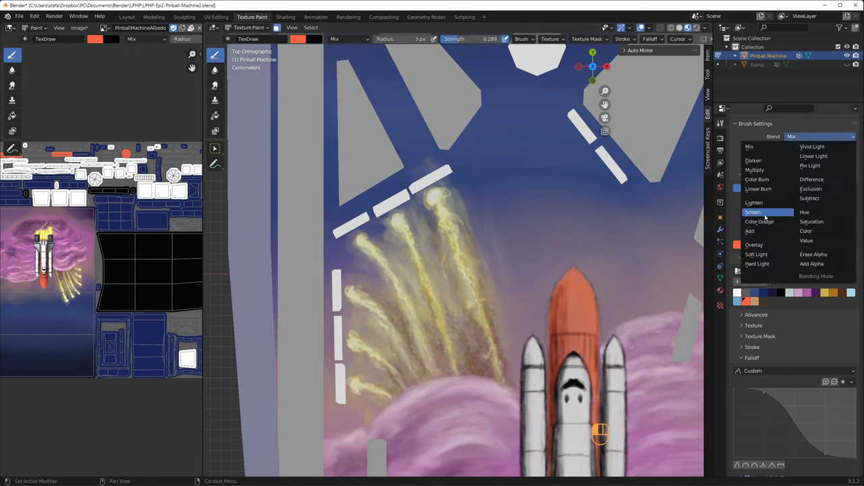
left_click(749, 231)
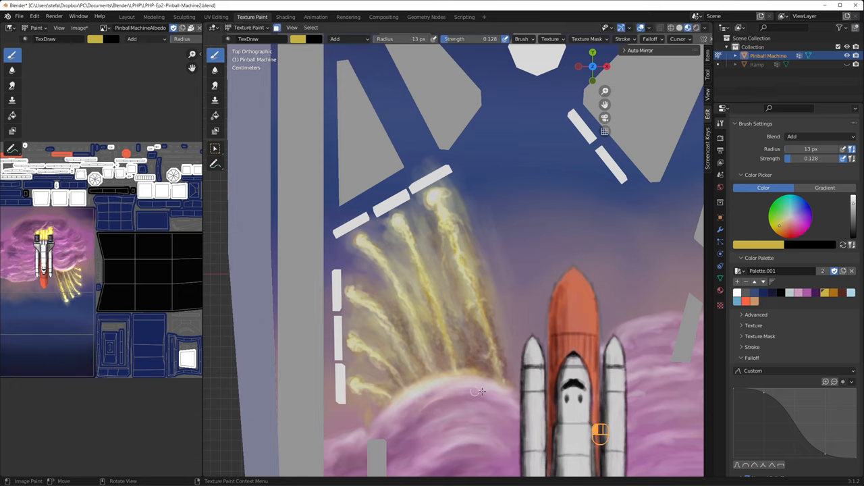
left_click(285, 16)
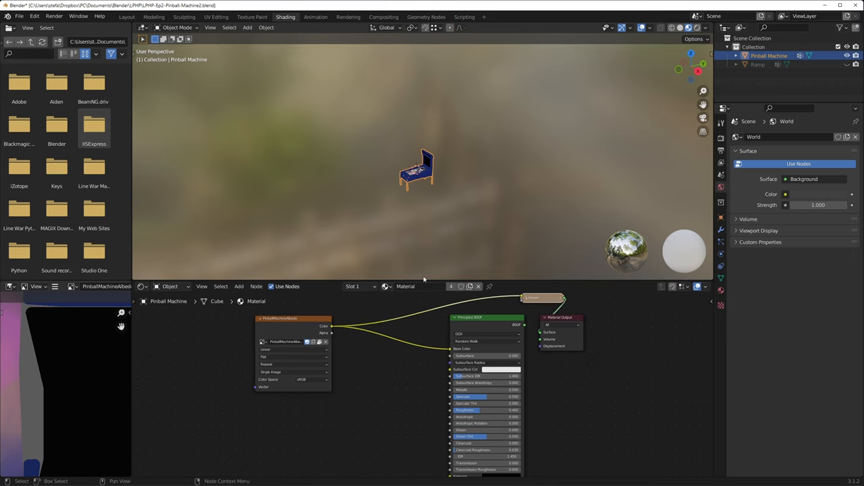
Step: Paint a grey cratered moon above the bumpers with a textured brush, undoing stray strokes
left_click(251, 17)
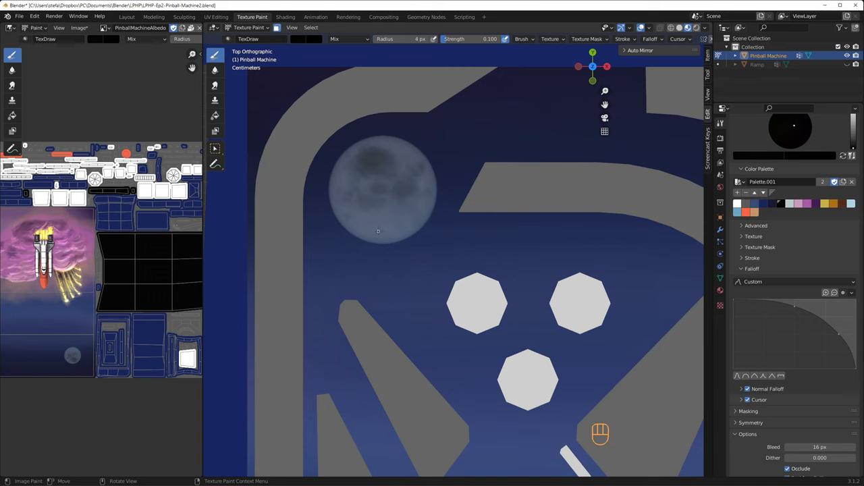
key("ctrl+z")
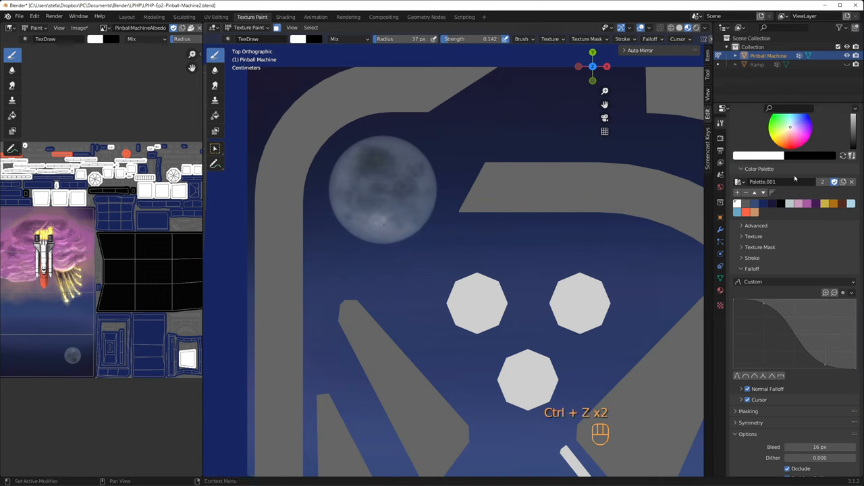
key("ctrl+z")
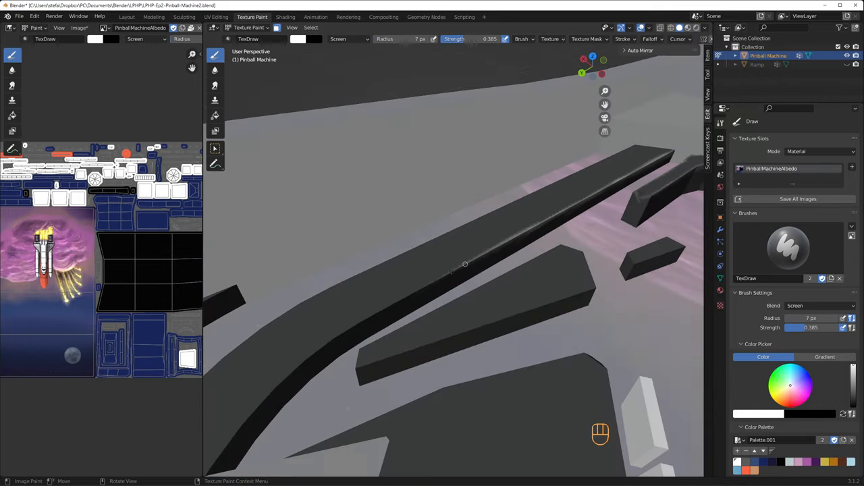
Step: Orbit around the black rails painting light Screen-blend scuffs along their edges
left_click_drag(465, 263, 468, 216)
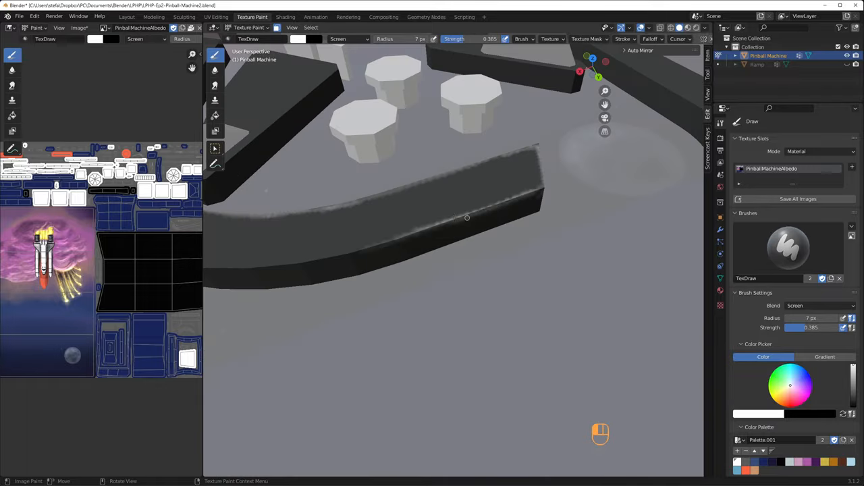
left_click_drag(466, 216, 507, 262)
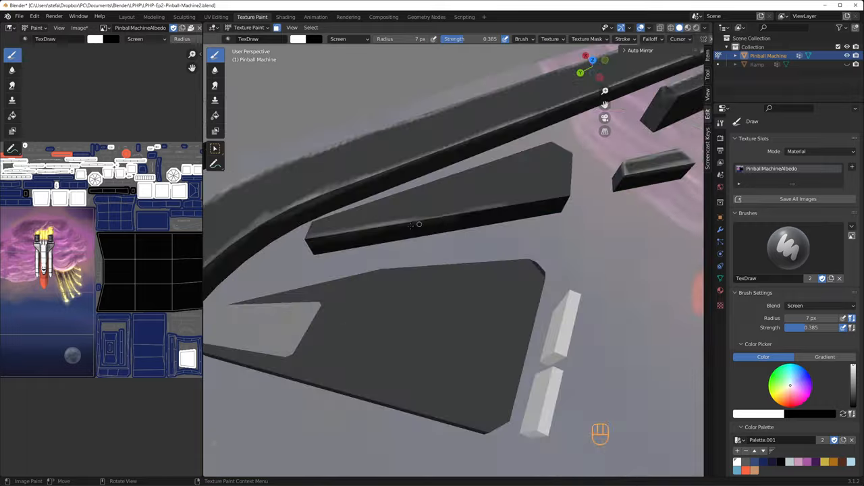
left_click_drag(418, 224, 508, 214)
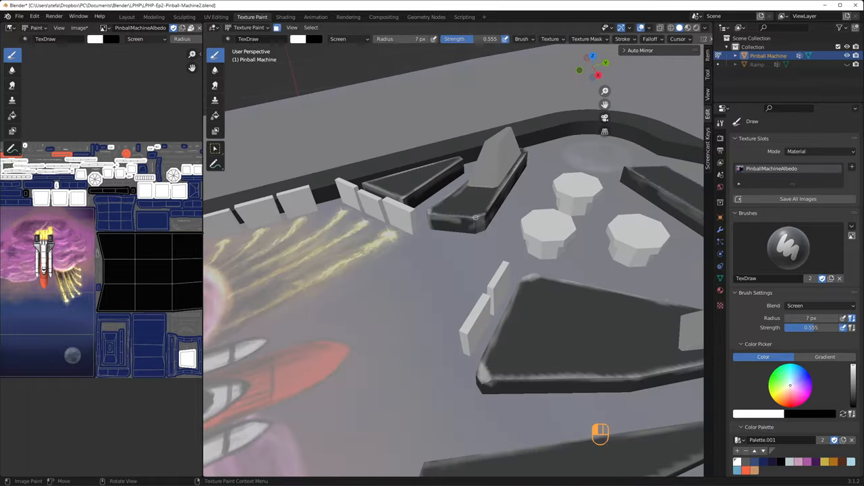
left_click_drag(473, 270, 475, 223)
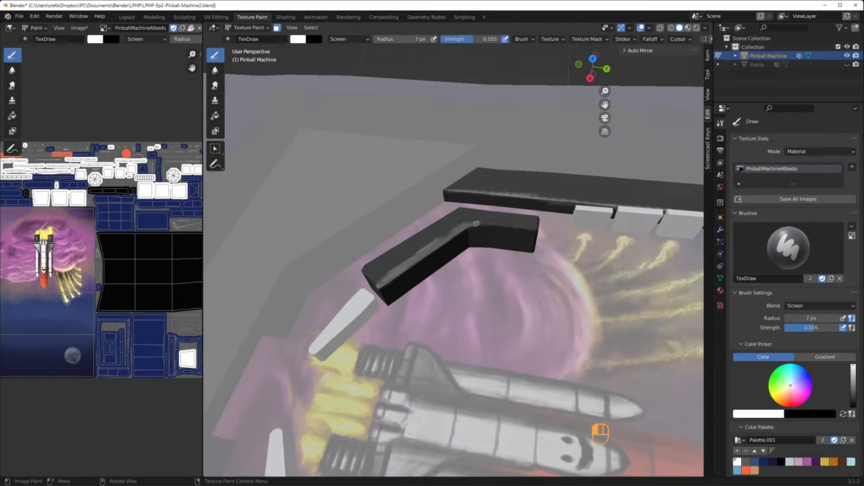
left_click_drag(472, 270, 459, 216)
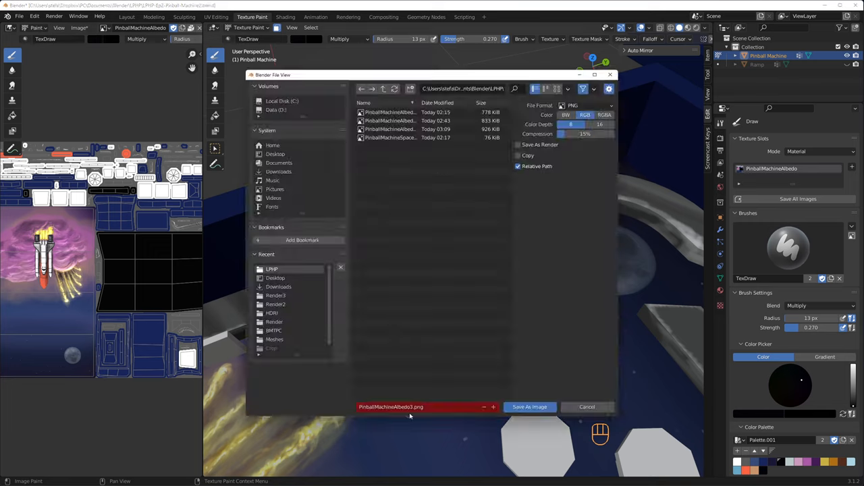
Step: Save the painted texture as PinballMachineAlbedo3.png
left_click(530, 406)
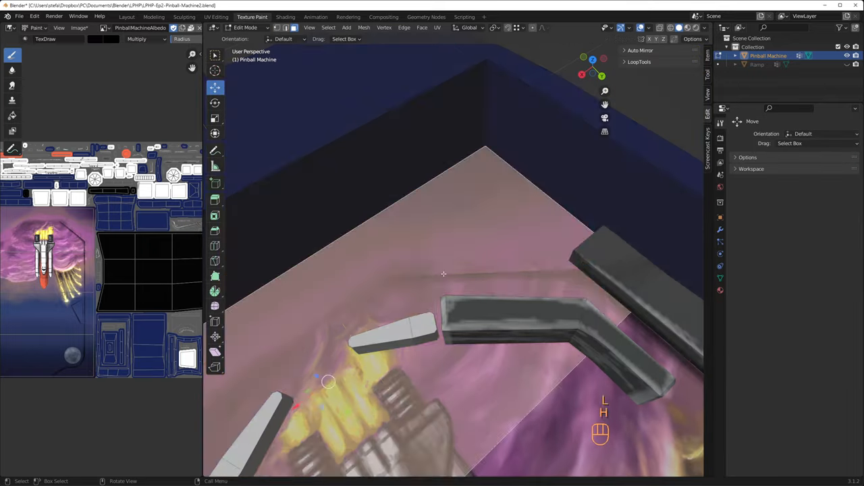
Step: Return to Texture Paint, undo bad strokes and select a vertex group of playfield parts to mask
key("Tab")
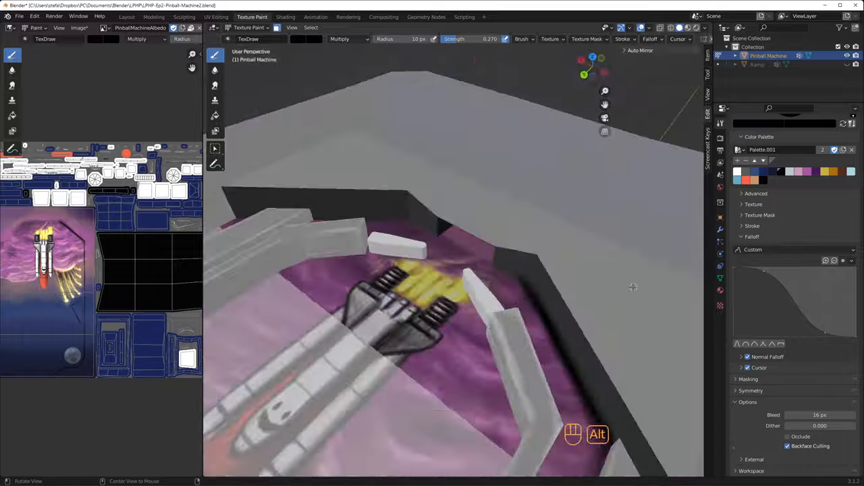
key("ctrl+z")
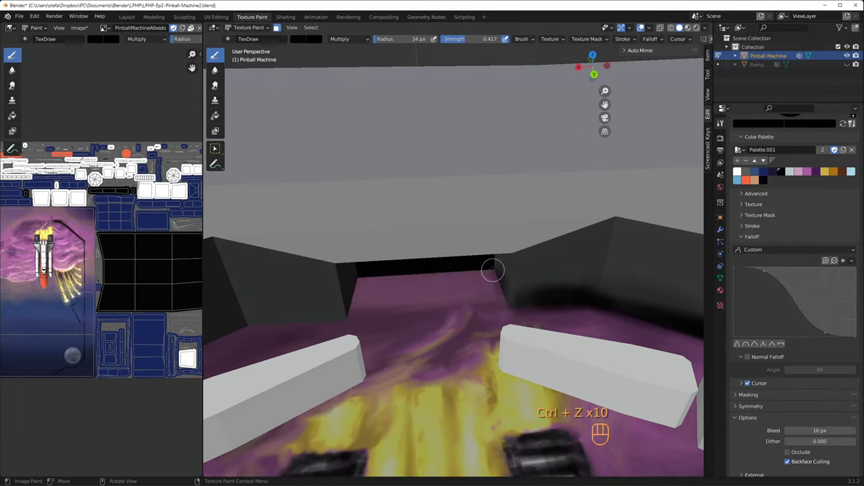
key("ctrl+z")
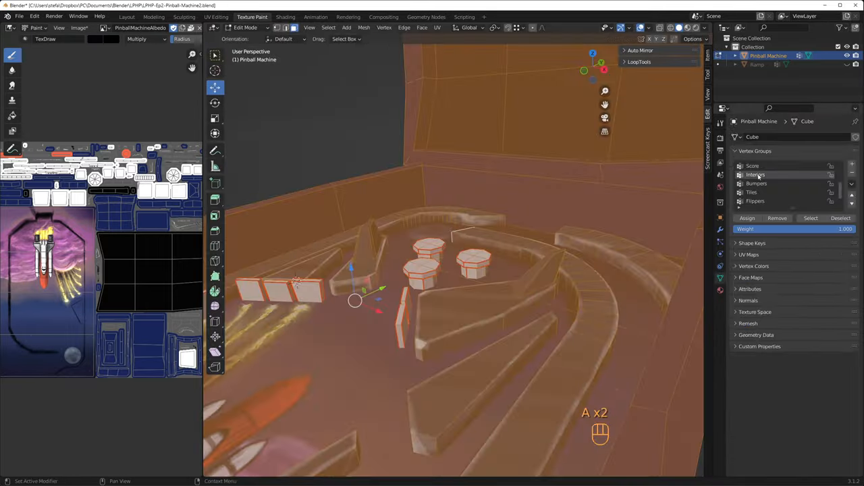
left_click(246, 27)
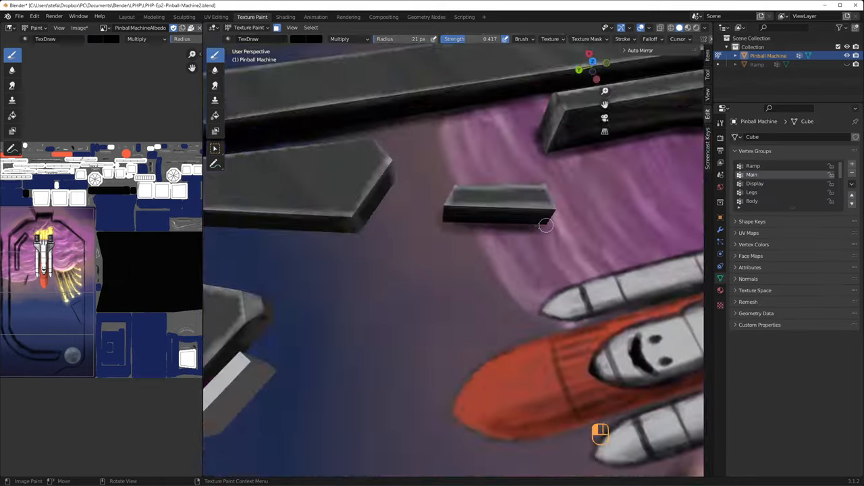
Step: Paint the rails and top-wall blocks dark grey with worn lighter edges
left_click_drag(546, 224, 405, 127)
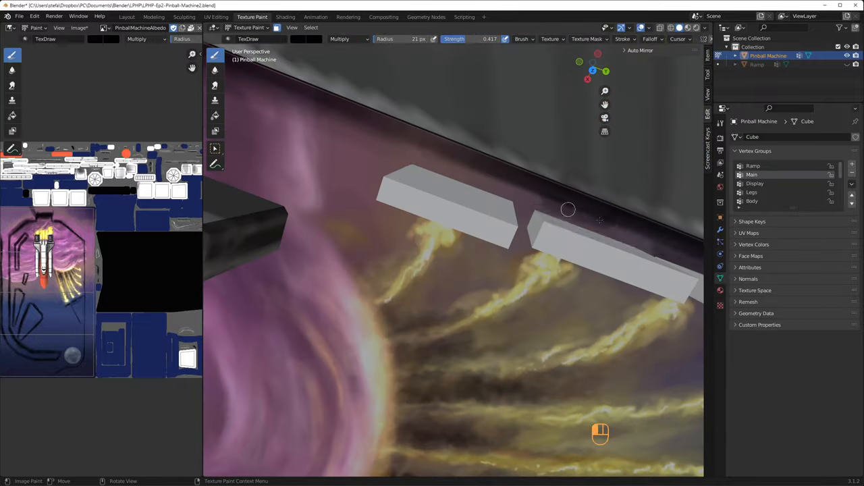
left_click_drag(567, 209, 385, 279)
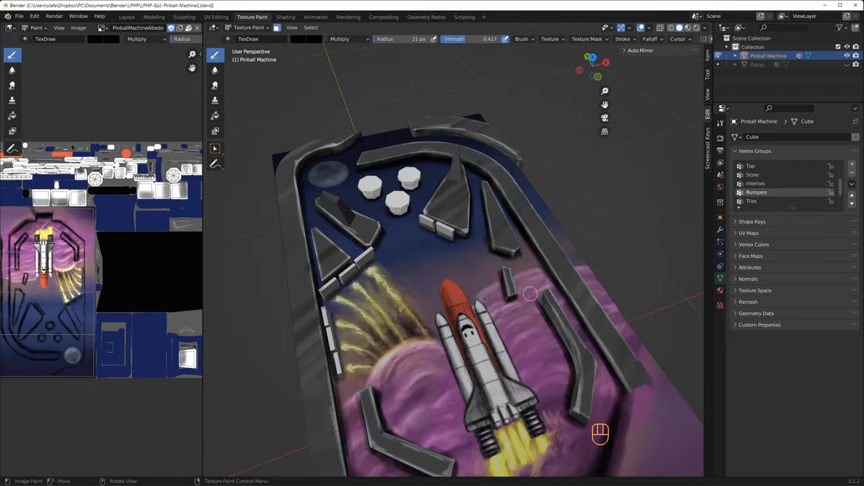
Step: In Edit Mode isolate the Bumpers vertex group by inverting and hiding everything else
key("Tab")
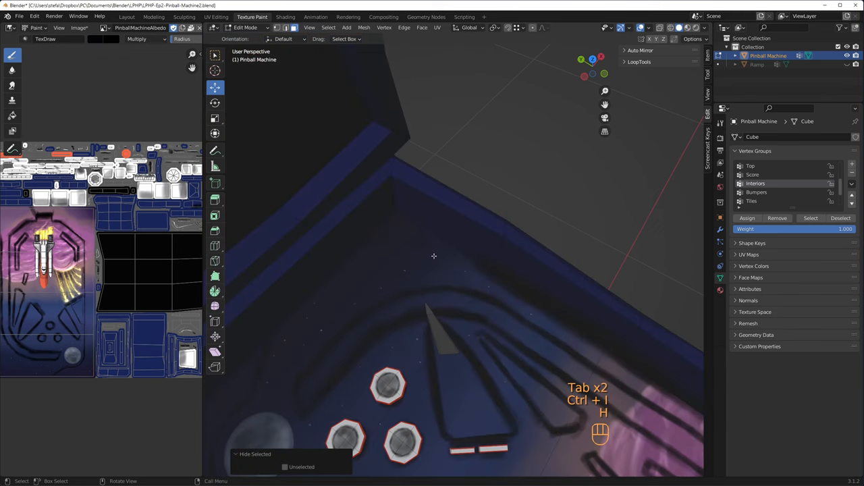
key("Tab")
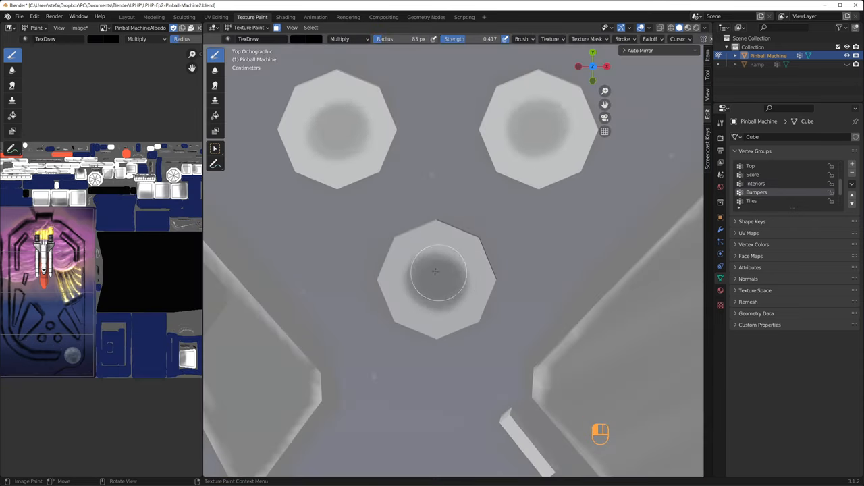
Step: Undo a stray stroke while painting light edge wear on the cabinet corners
key("ctrl+z")
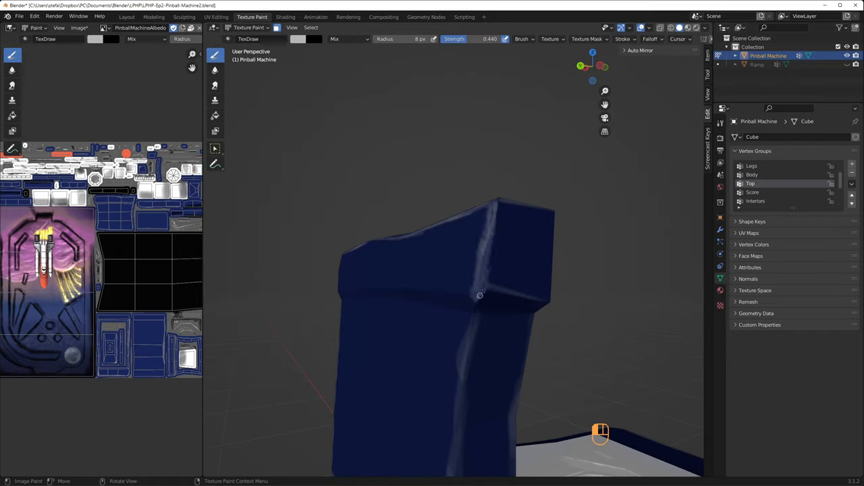
Step: Brush a worn edge on the cabinet corner and choose a dark colour for shading
left_click_drag(481, 295, 408, 170)
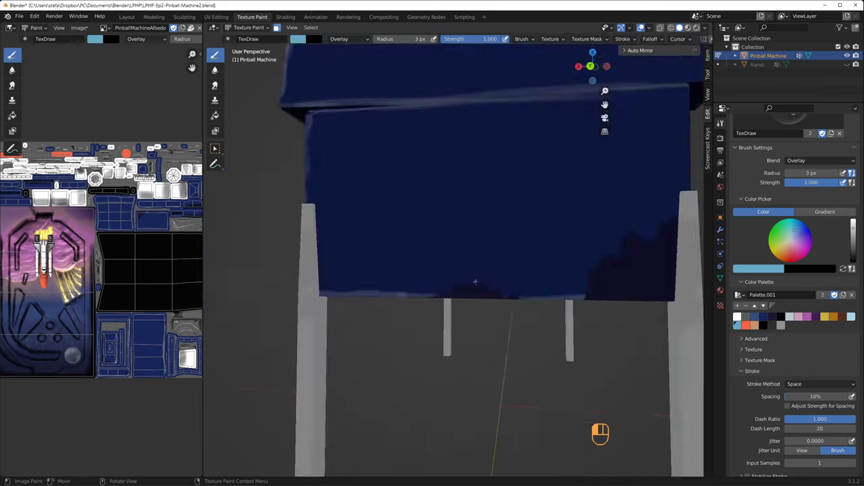
left_click(79, 27)
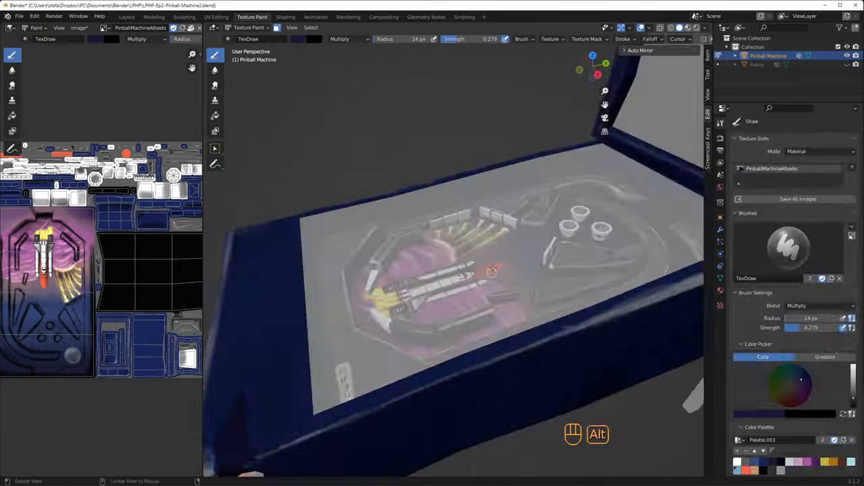
Step: From front view, fill the front leg black and briefly check the leg mesh in Edit Mode
key("shift+f")
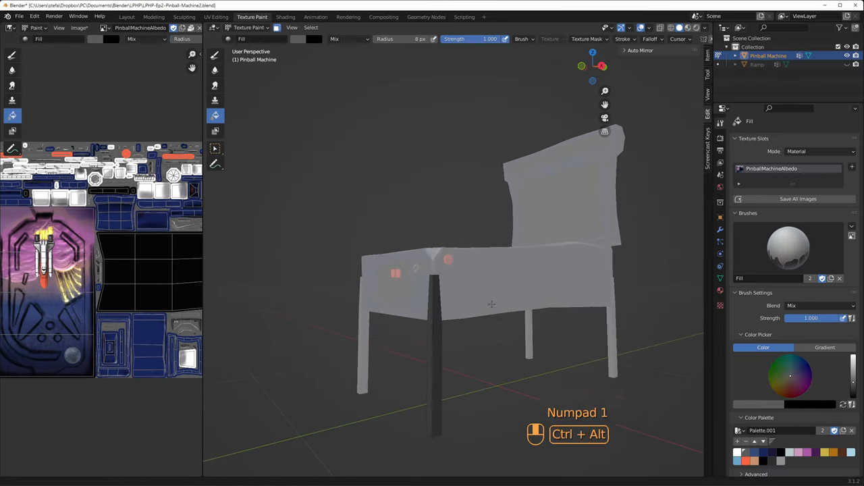
left_click(12, 54)
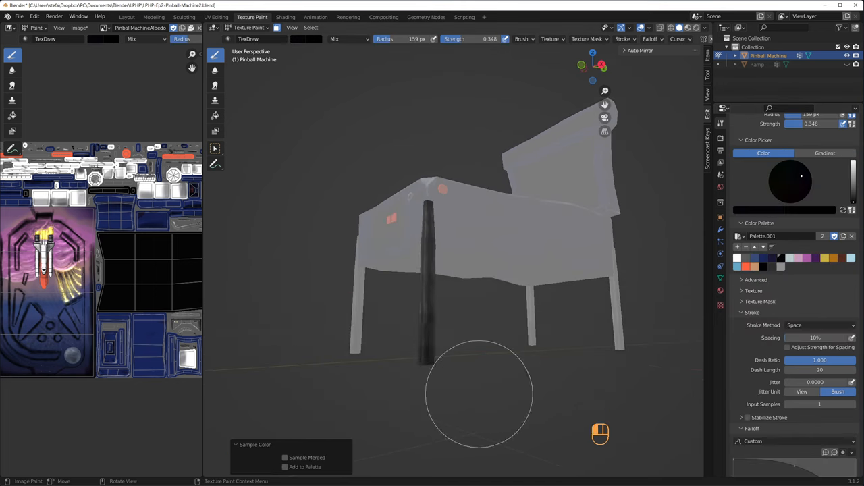
key("Tab")
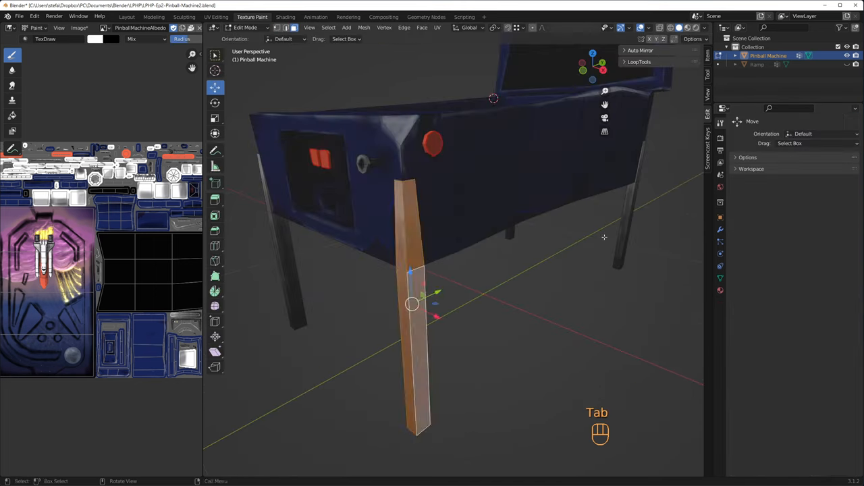
key("Tab")
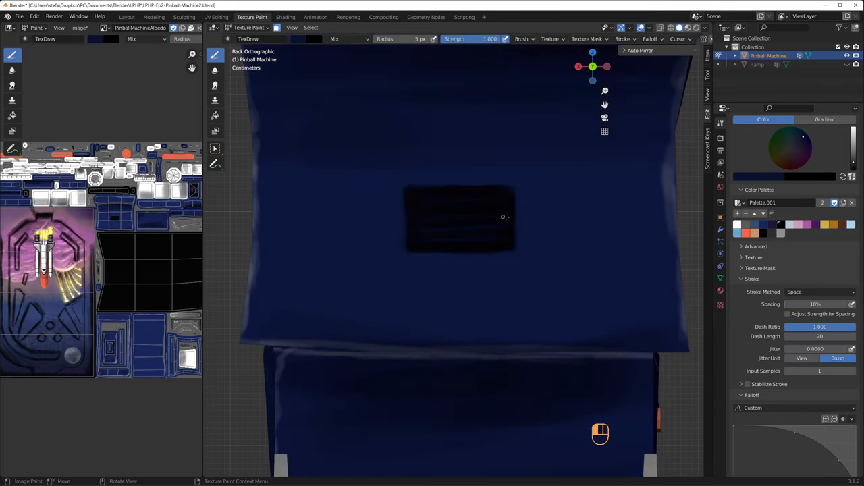
Step: Undo two mistaken grille strokes on the back panel
key("ctrl+z")
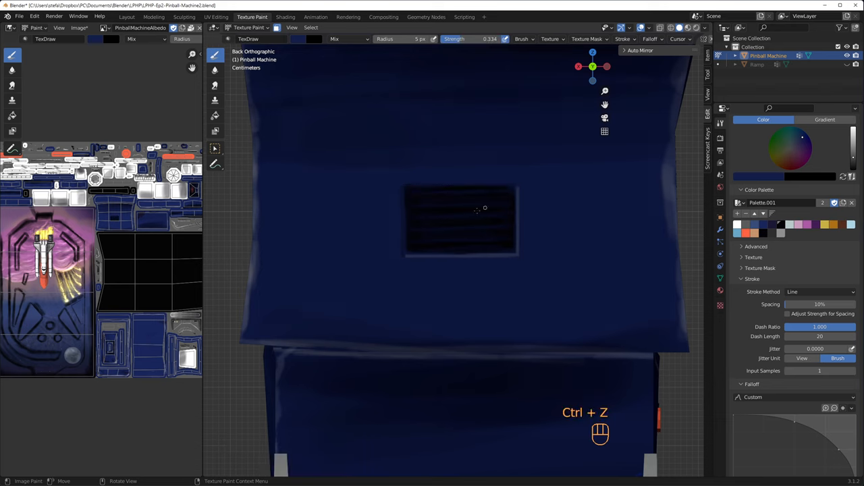
key("ctrl+z")
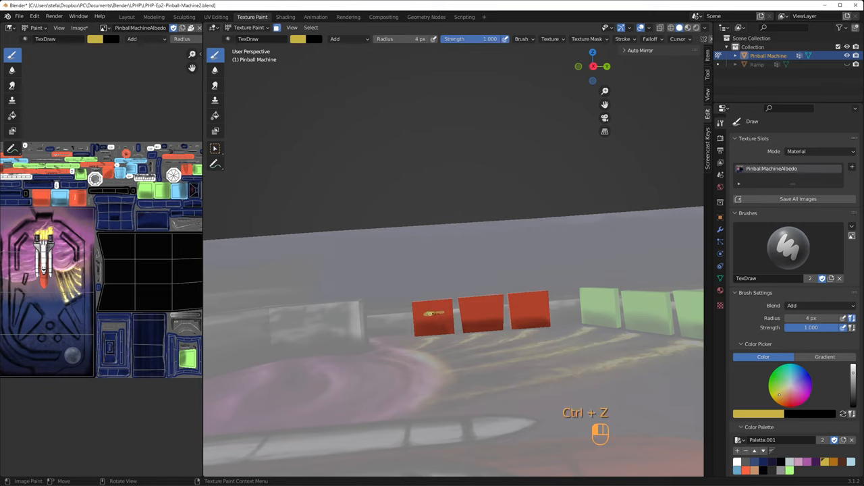
Step: Undo a stroke, choose the target-marking colour and undo another misplaced stroke
key("ctrl+z")
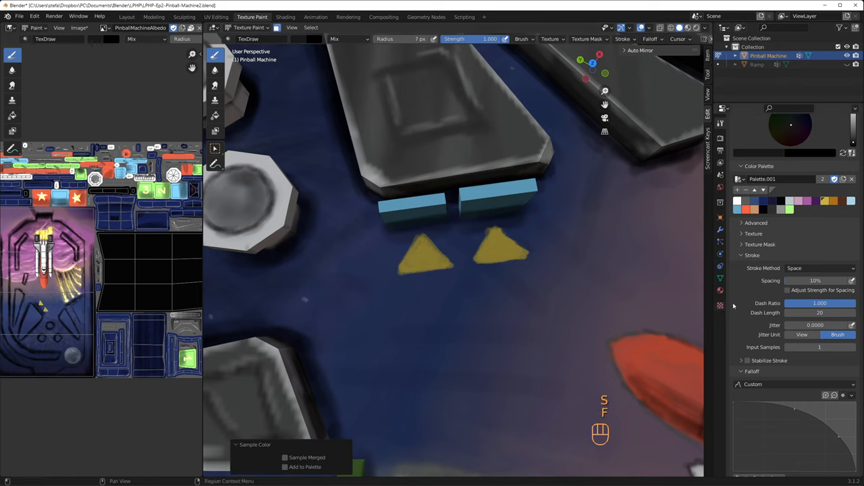
left_click(817, 267)
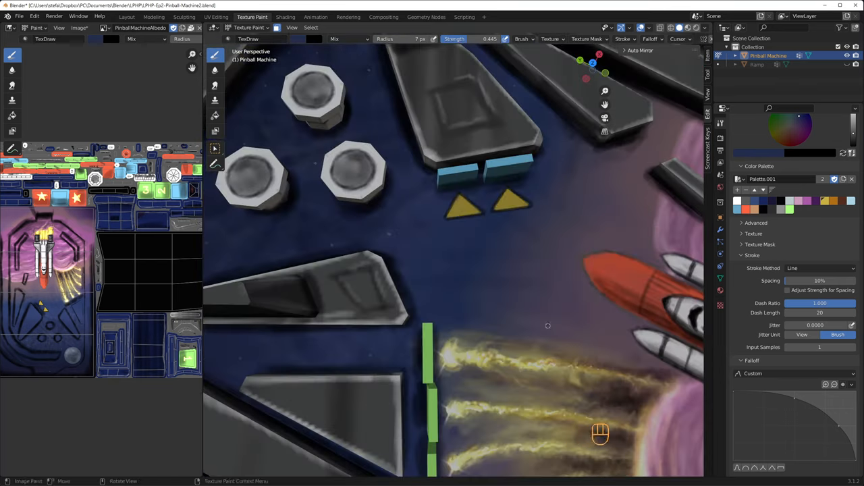
key("Ctrl+Z")
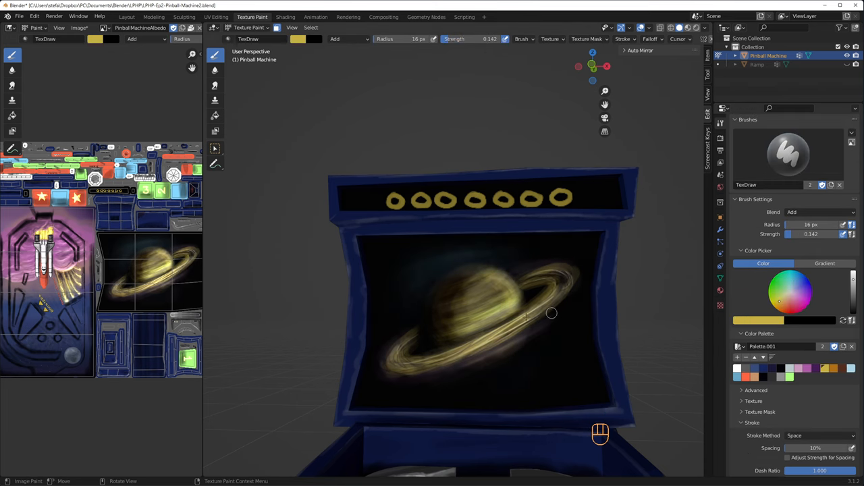
Step: Frame the whole pinball machine in the viewport
key("s")
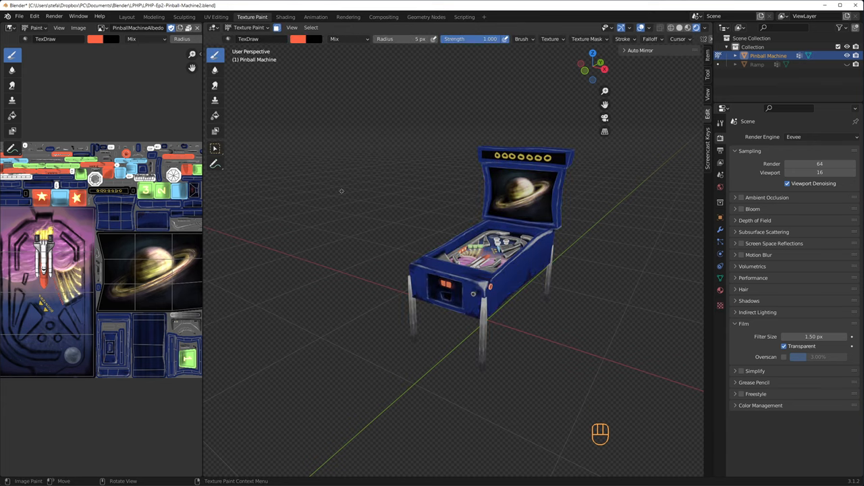
Step: Check the shader nodes, return to Texture Paint and undo mistaken lettering strokes
left_click(285, 16)
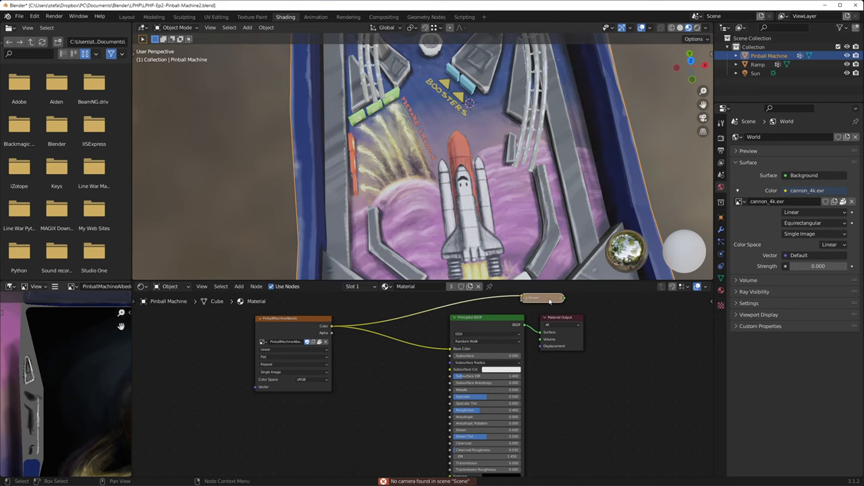
left_click(251, 16)
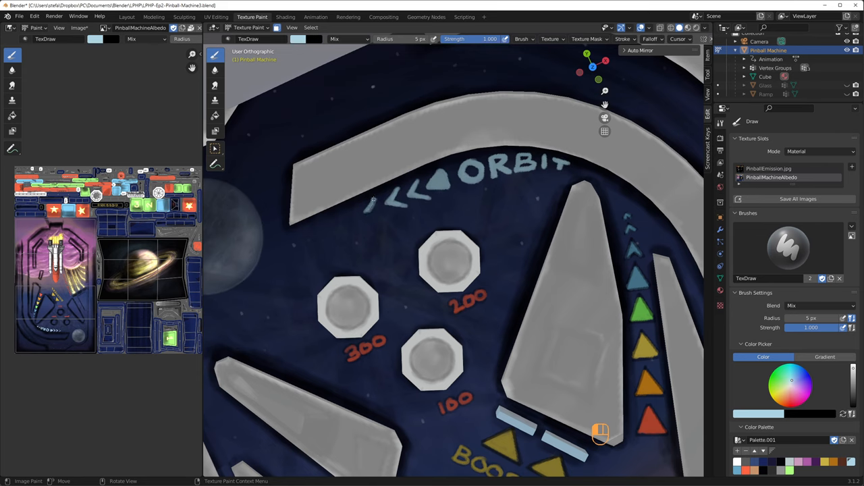
key("ctrl+z")
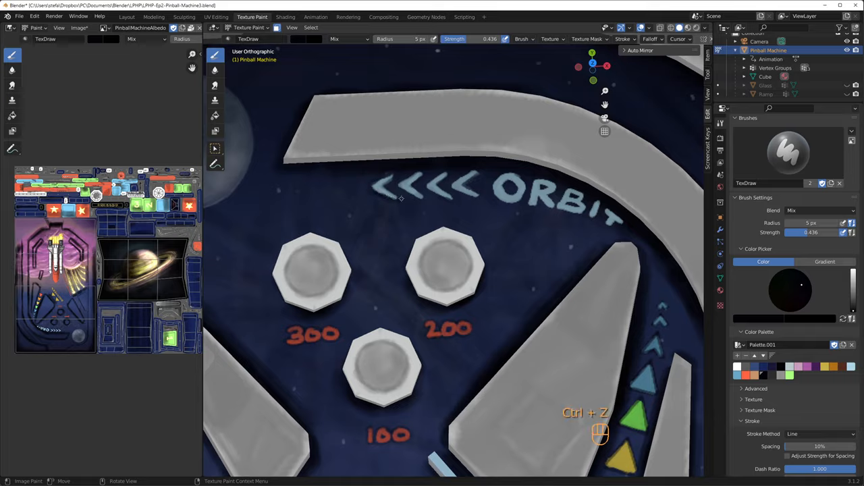
key("Tab")
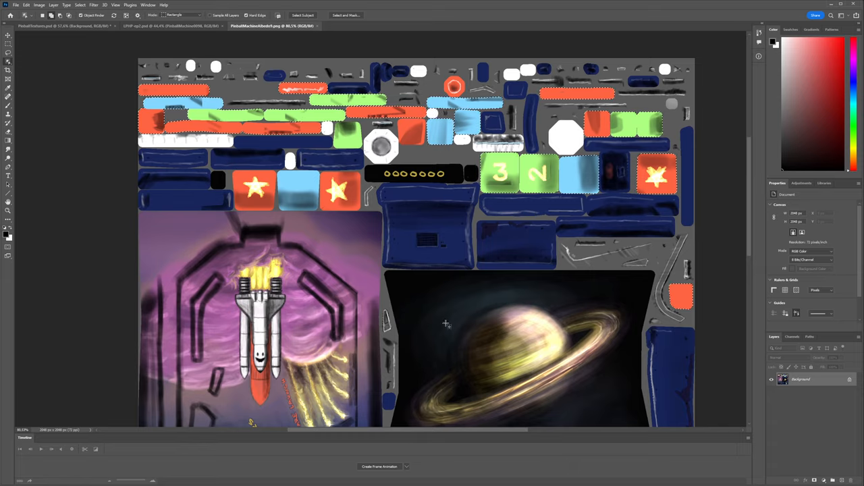
Step: Hide the base texture layer so only the glowing elements show over black
scroll("down", 3)
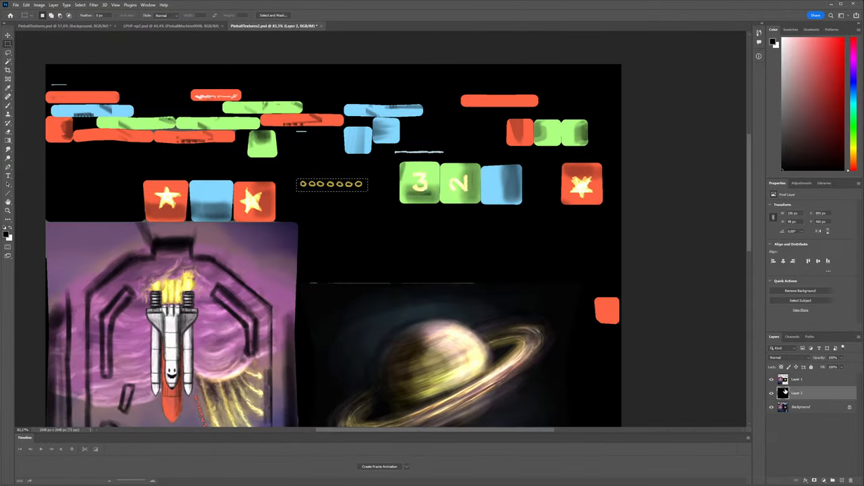
left_click(105, 5)
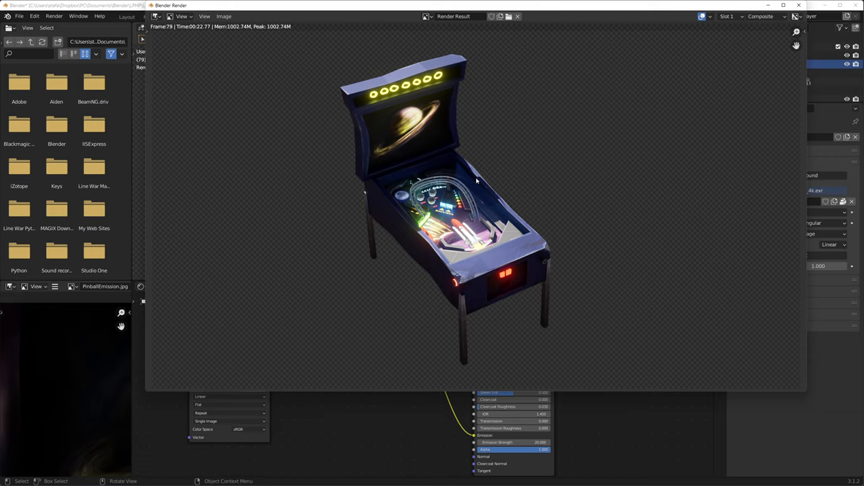
mouse_move(519, 195)
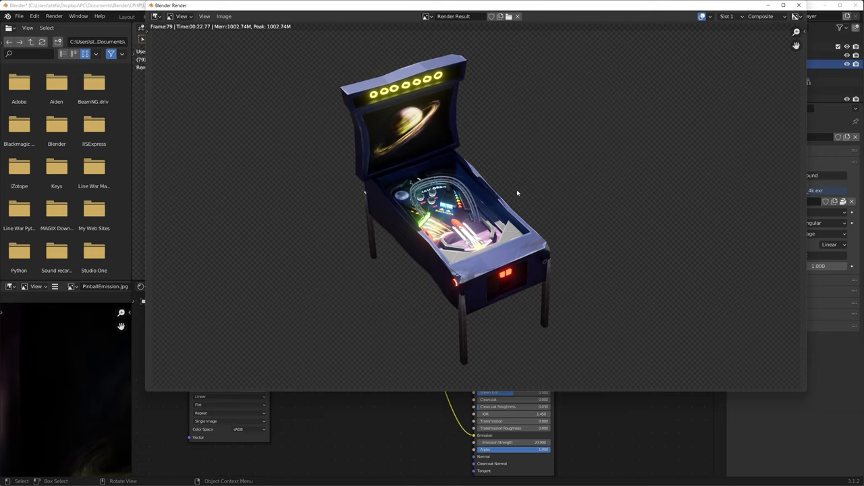